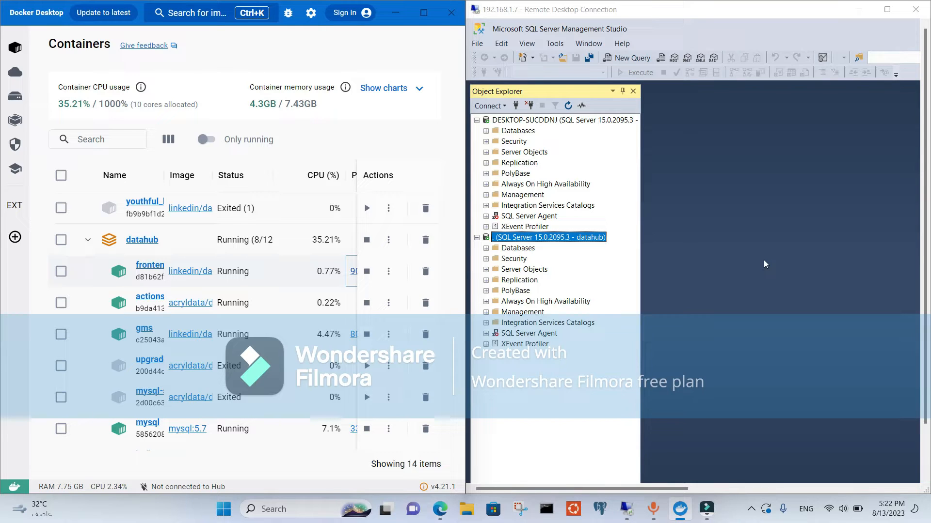
{"action": "mouse_move", "coordinate": [760, 266]}
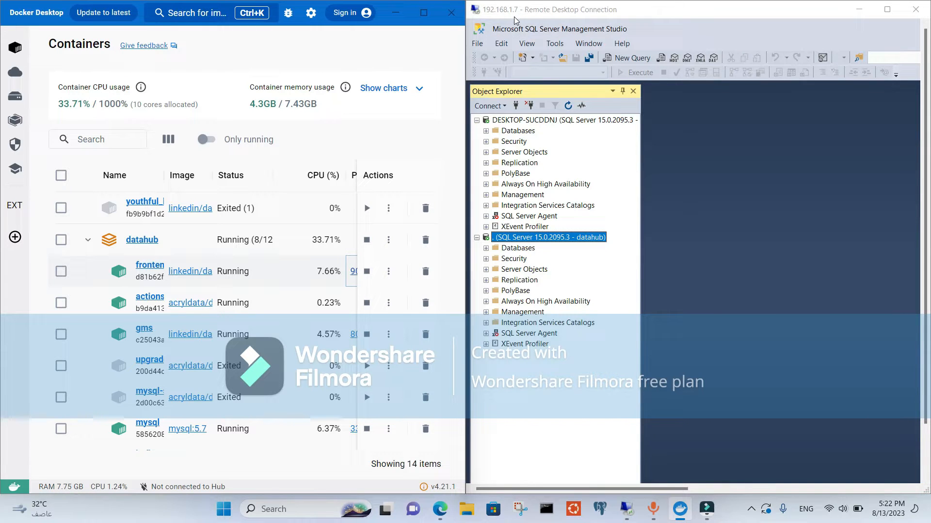
{"action": "mouse_move", "coordinate": [509, 20]}
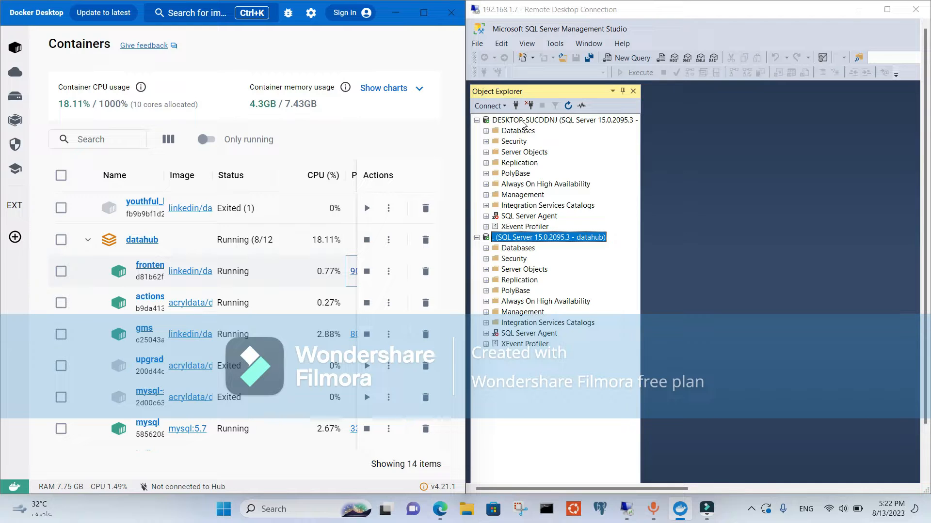
Launch Docker Desktop from Windows search and follow the frontend container's 9002:9002 link.
{"action": "left_click", "coordinate": [558, 120]}
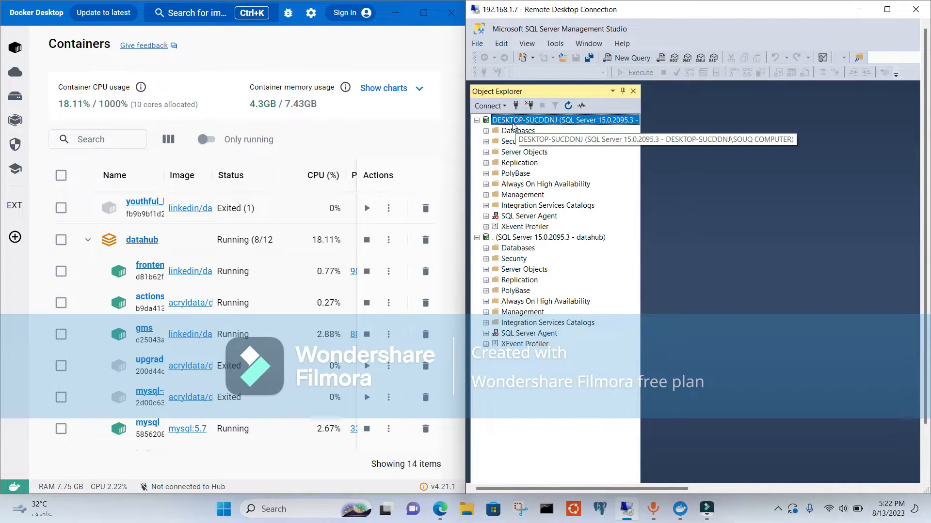
{"action": "mouse_move", "coordinate": [285, 68]}
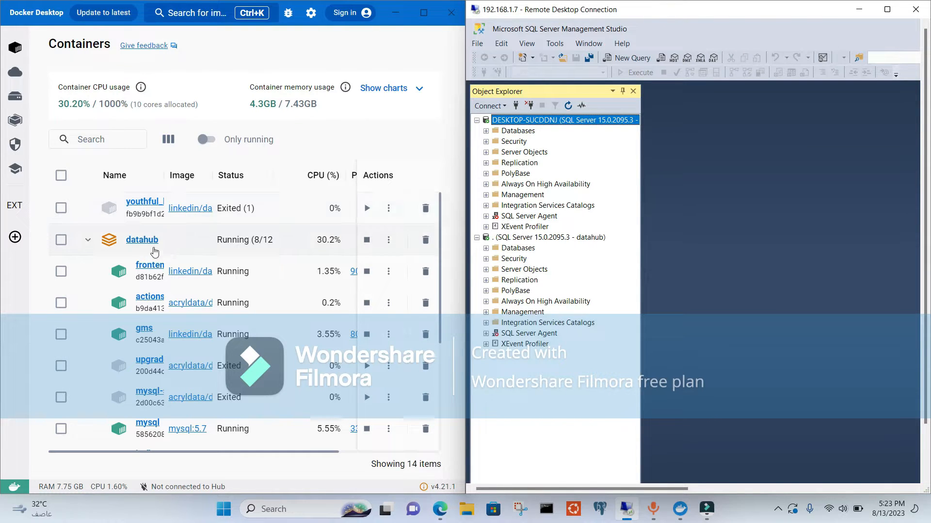
{"action": "mouse_move", "coordinate": [126, 361]}
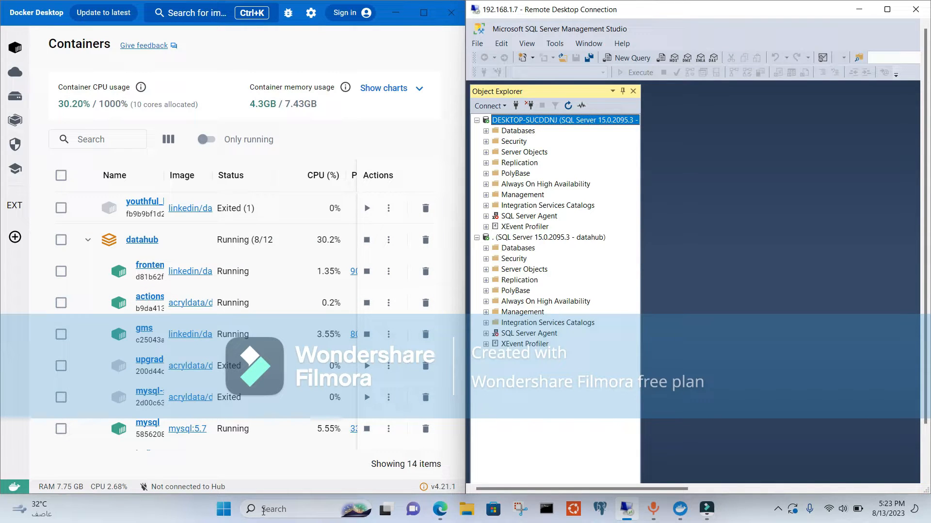
{"action": "left_click", "coordinate": [223, 509]}
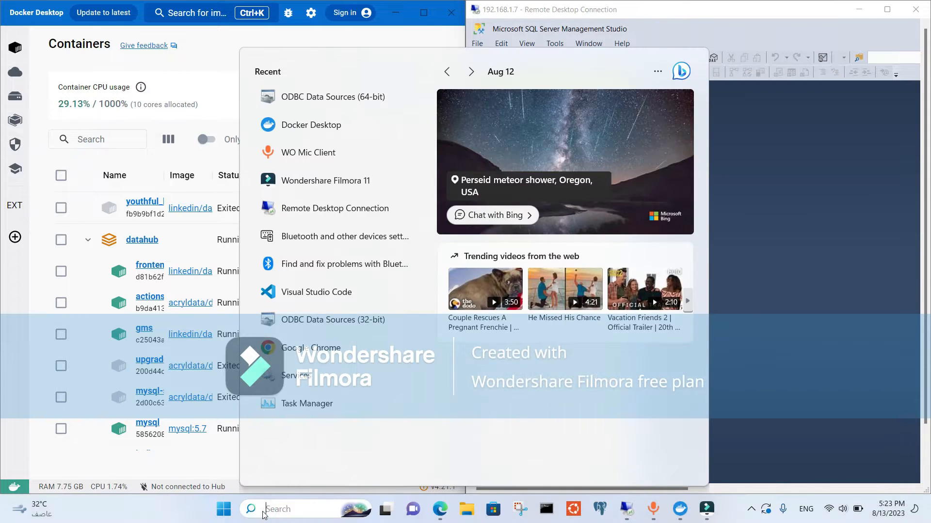
{"action": "type", "text": "docker Desktop"}
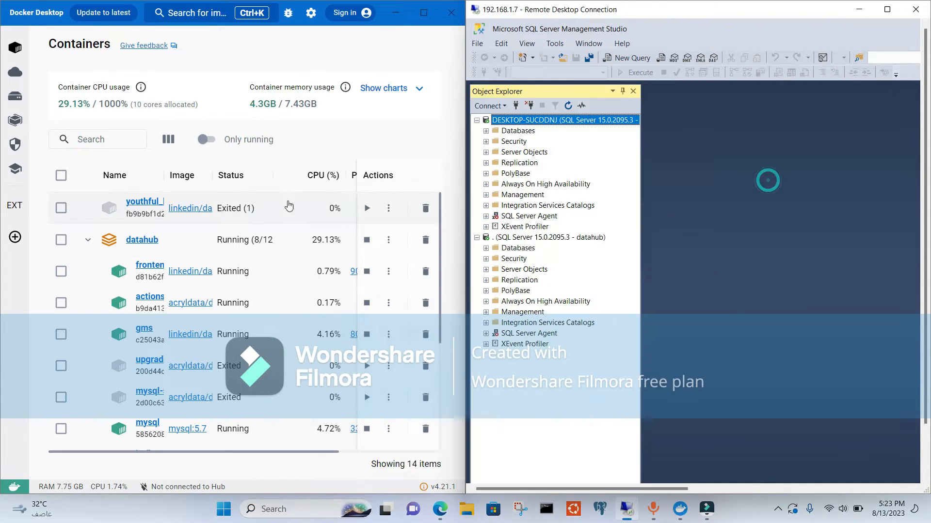
{"action": "mouse_move", "coordinate": [366, 240]}
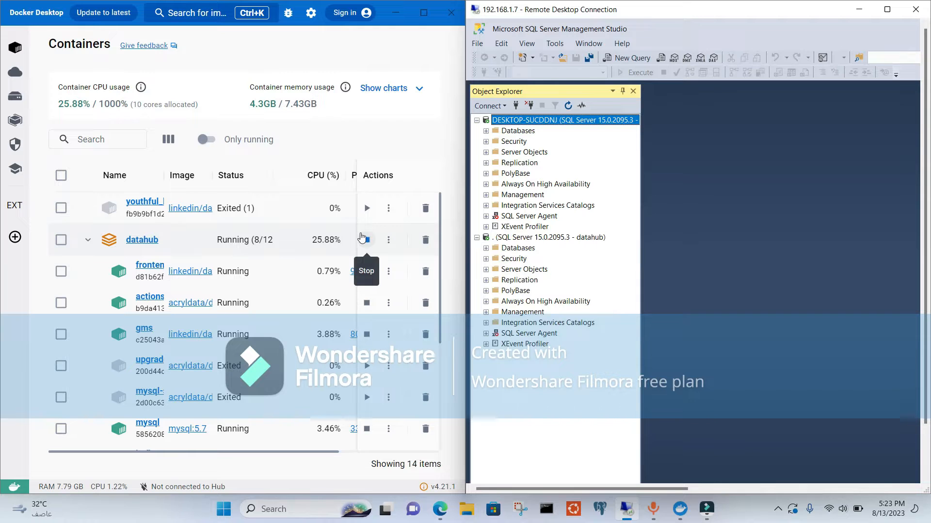
{"action": "scroll", "scroll_direction": "down", "scroll_amount": 3}
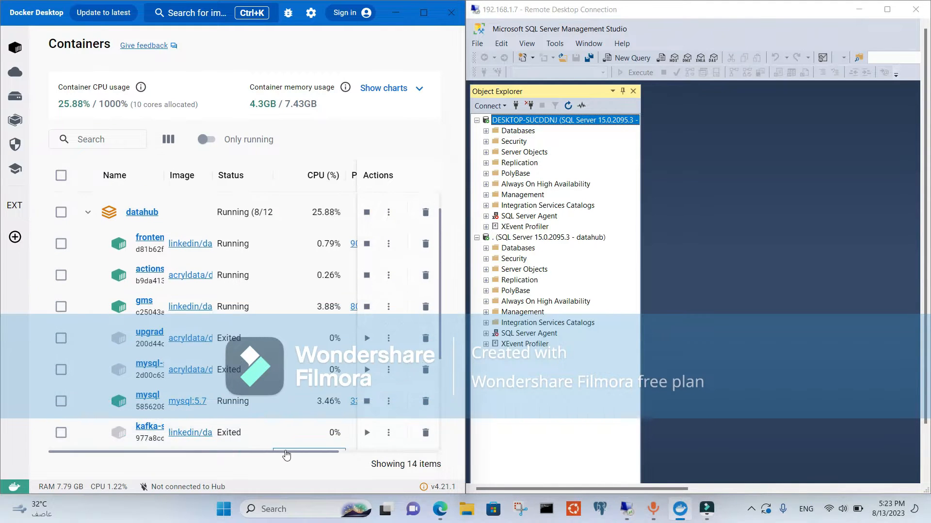
{"action": "scroll", "scroll_direction": "down", "scroll_amount": 3}
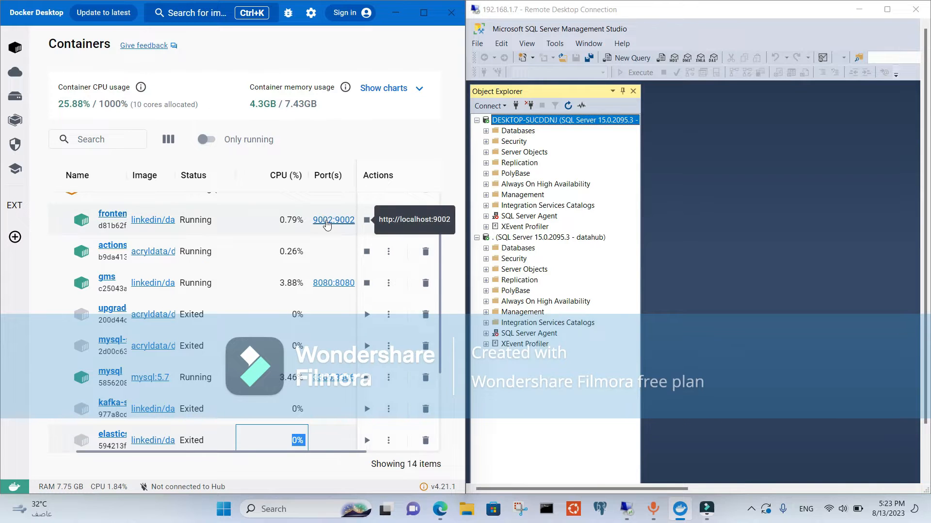
{"action": "left_click", "coordinate": [334, 220]}
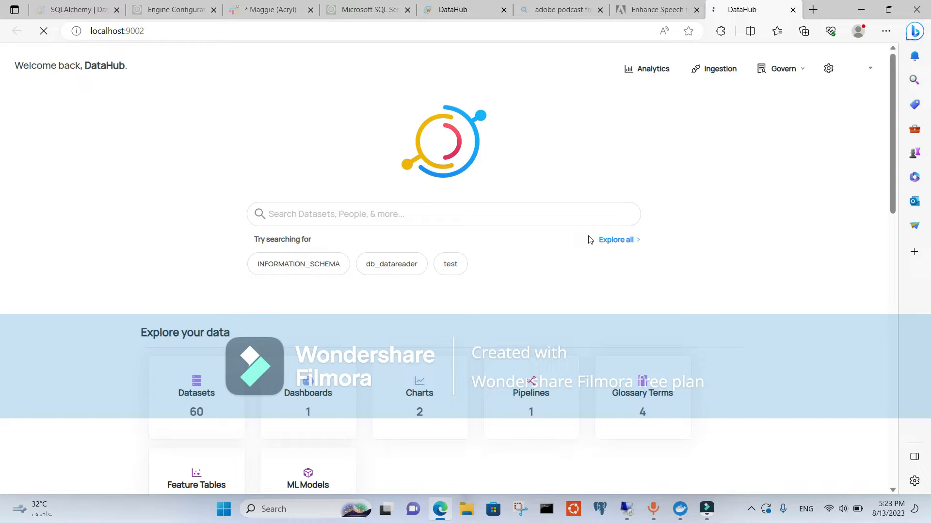
{"action": "mouse_move", "coordinate": [380, 175]}
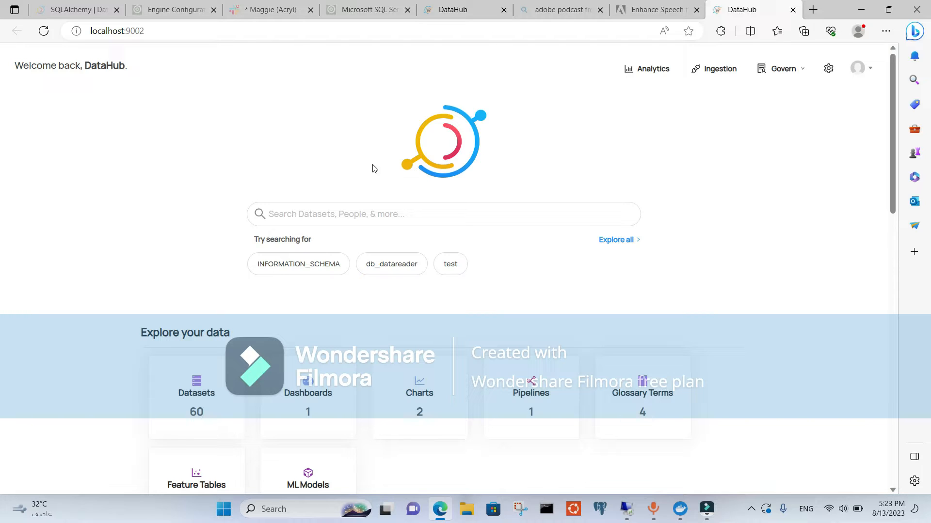
{"action": "mouse_move", "coordinate": [721, 81]}
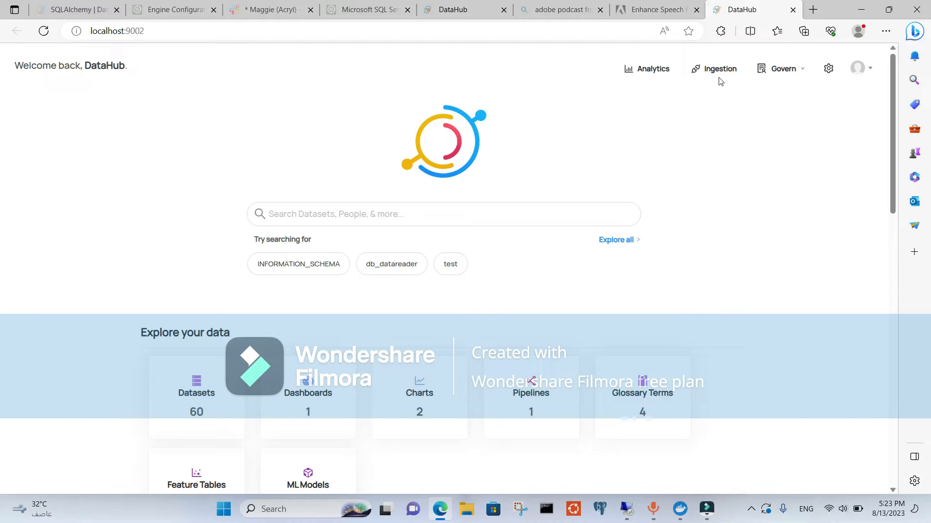
{"action": "mouse_move", "coordinate": [719, 68]}
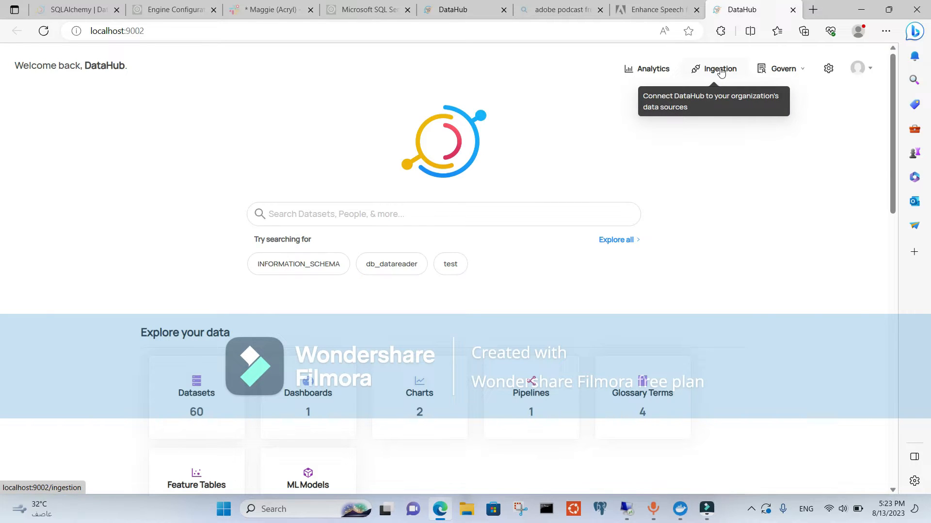
Go to Ingestion in the top navigation to list the existing ingestion sources.
{"action": "left_click", "coordinate": [719, 68]}
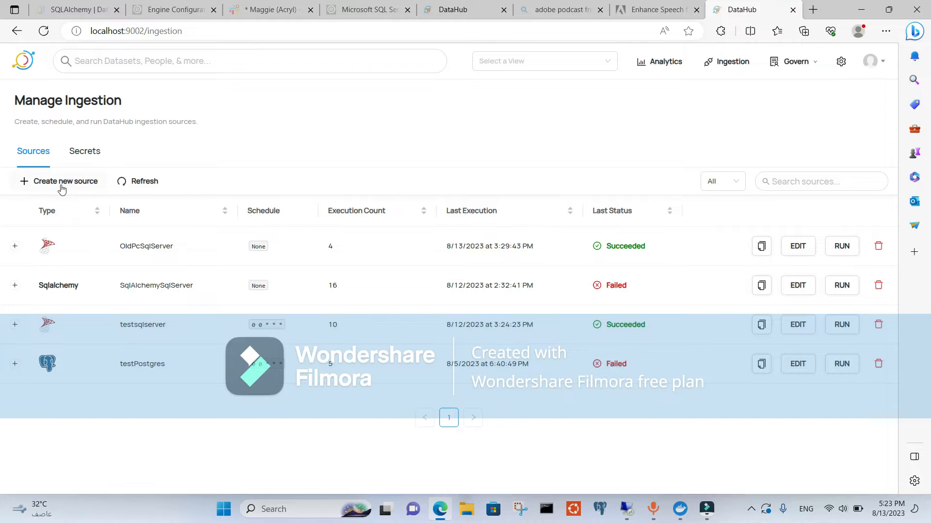
Start a new Microsoft SQL Server source with host and port 192.168.1.7:1433.
{"action": "left_click", "coordinate": [65, 181]}
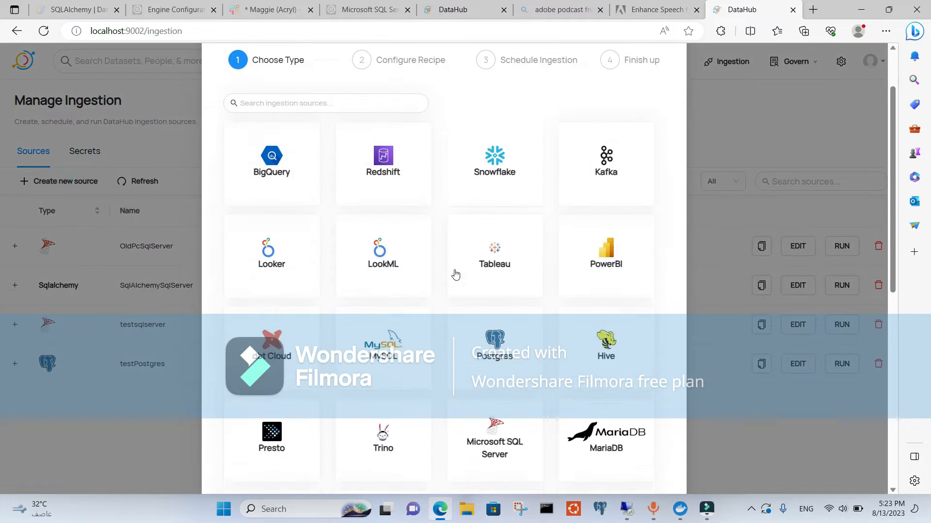
{"action": "left_click", "coordinate": [494, 439]}
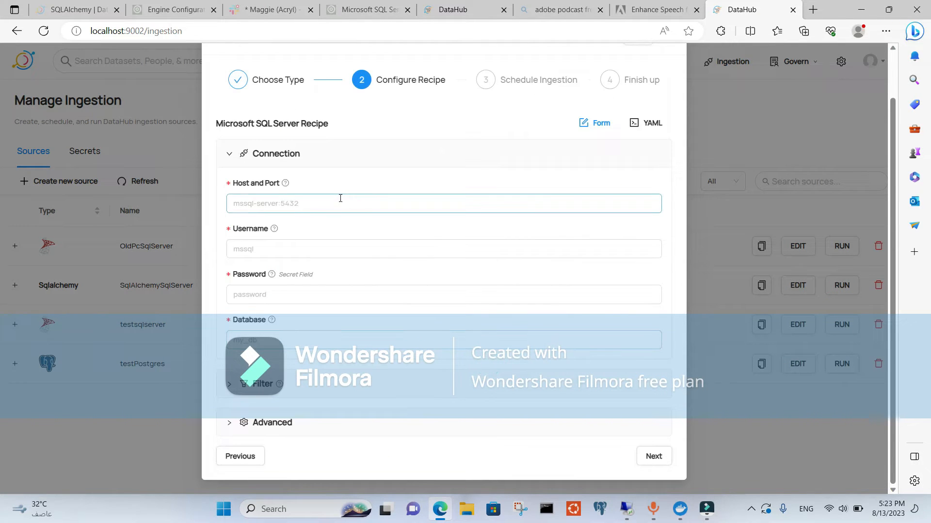
{"action": "left_click", "coordinate": [339, 203]}
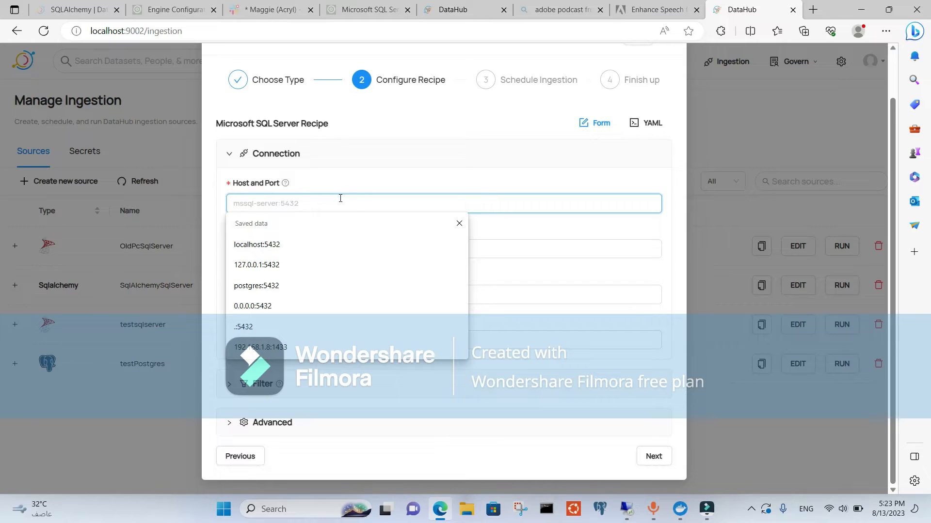
{"action": "type", "text": "19"}
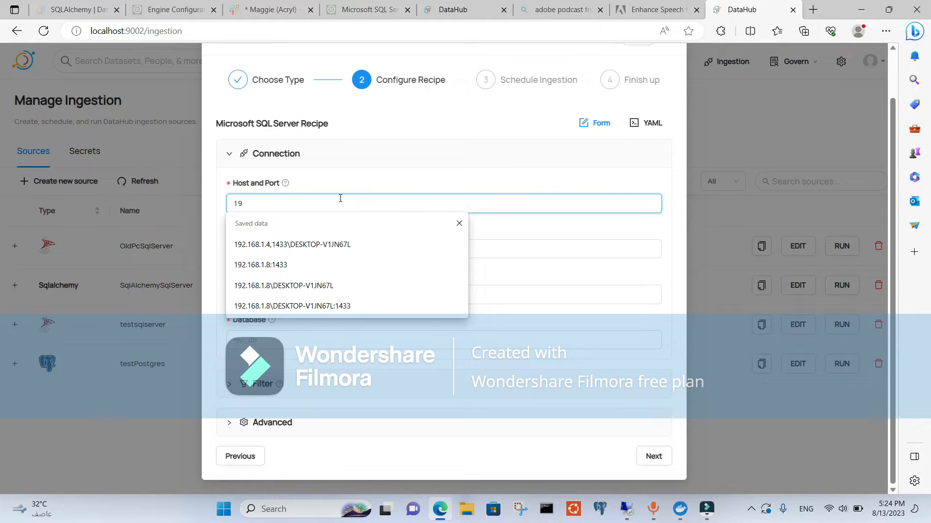
{"action": "type", "text": "192.168.1."}
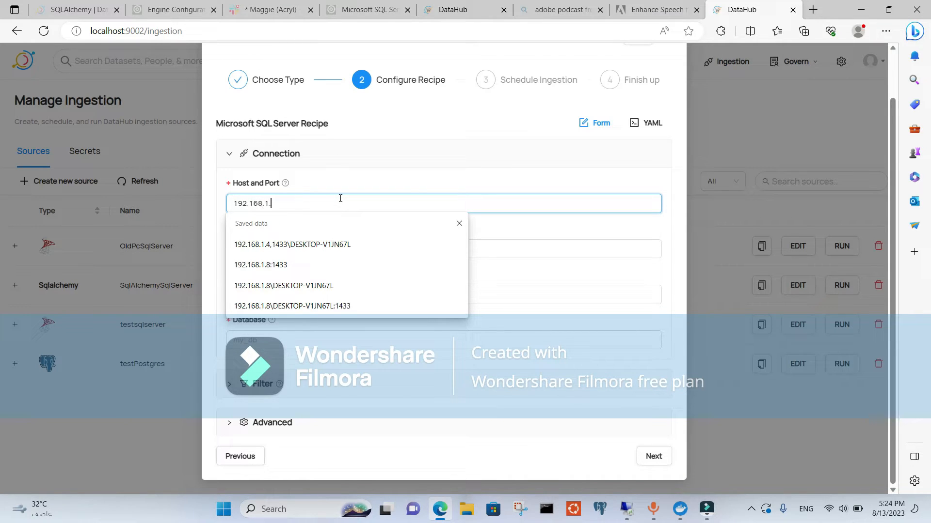
{"action": "type", "text": "7"}
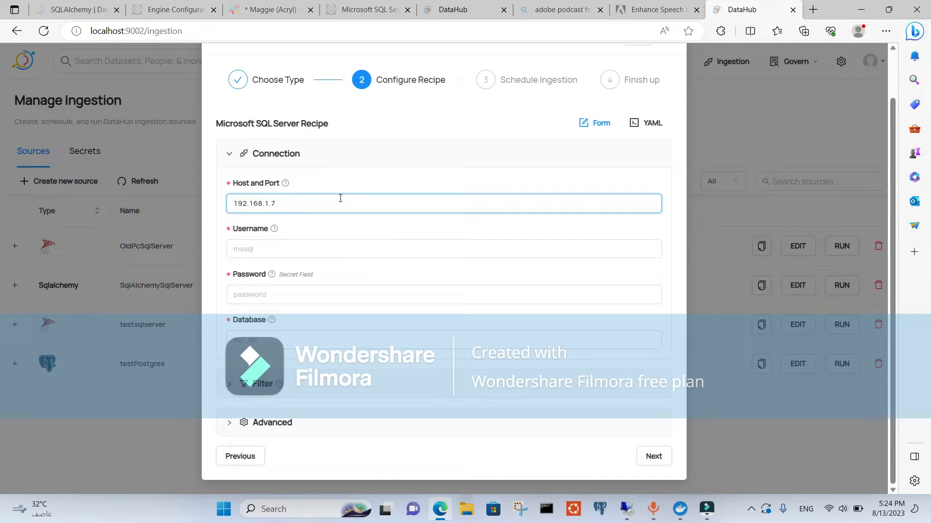
{"action": "type", "text": ":1433"}
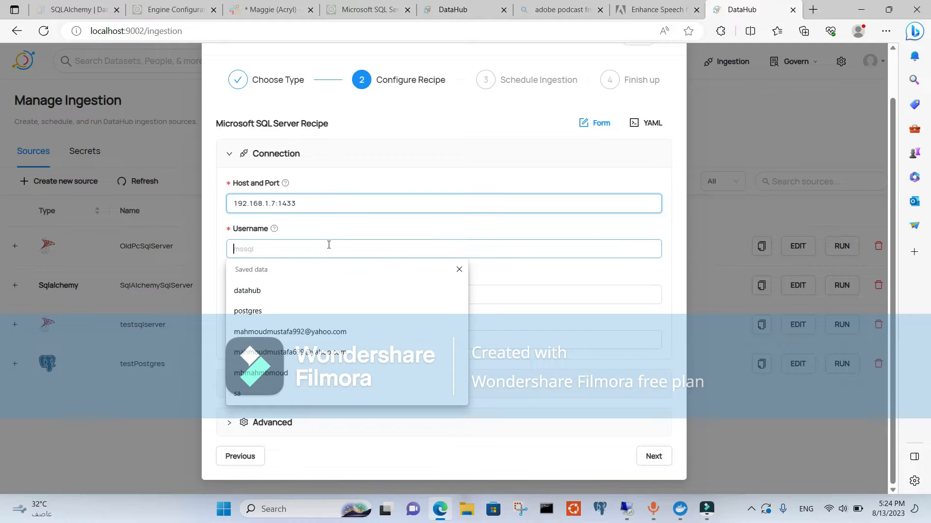
Enter username datahub, its password and database test, then proceed to the naming step.
{"action": "type", "text": "datahun"}
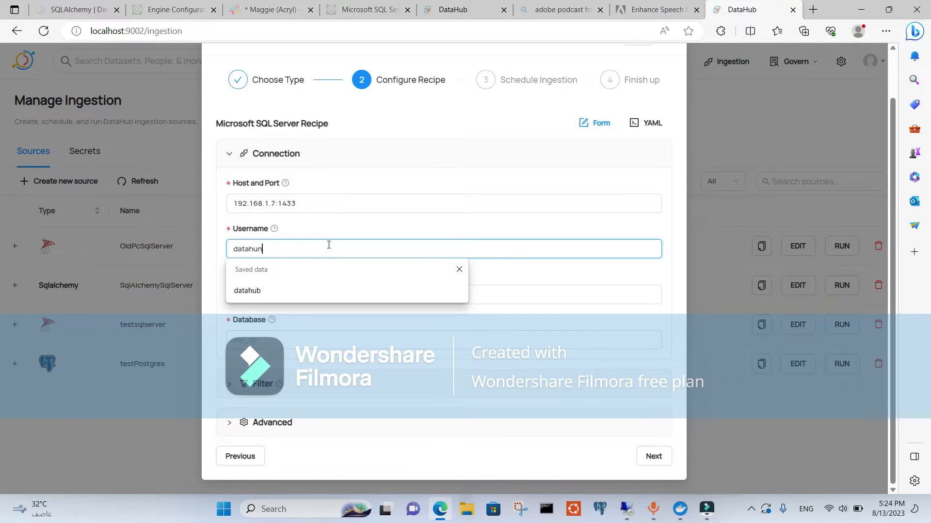
{"action": "left_click", "coordinate": [247, 290]}
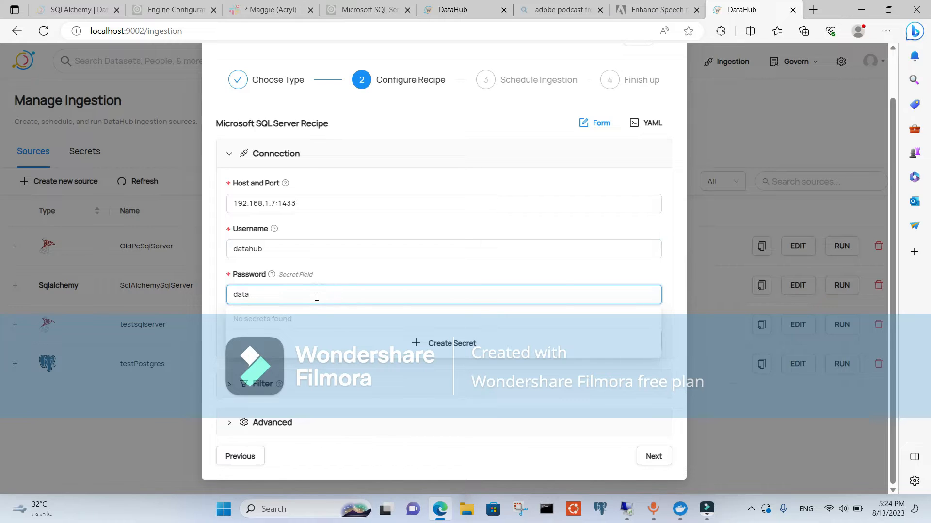
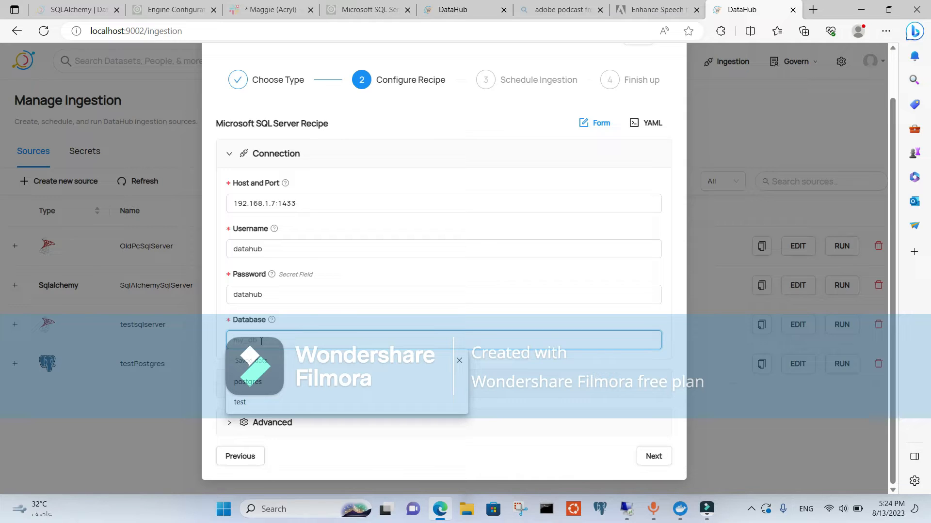
{"action": "type", "text": "test"}
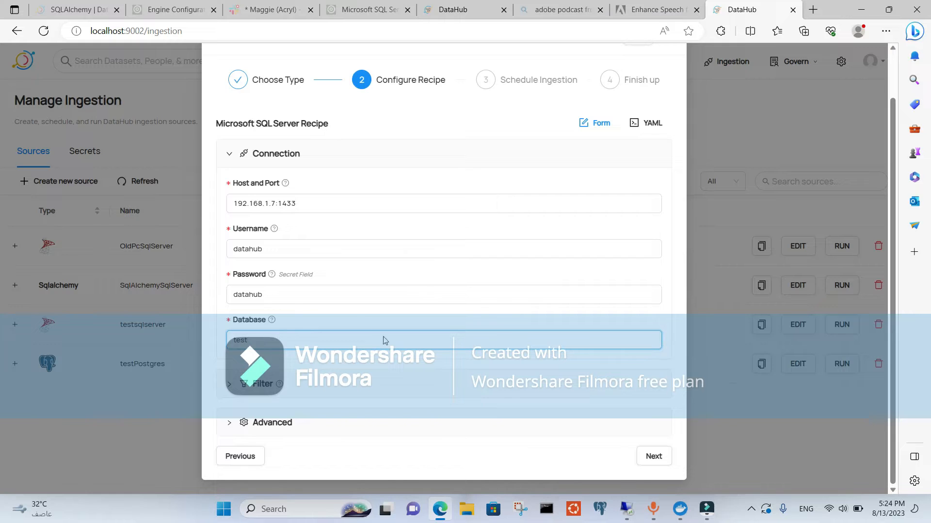
{"action": "left_click", "coordinate": [652, 455]}
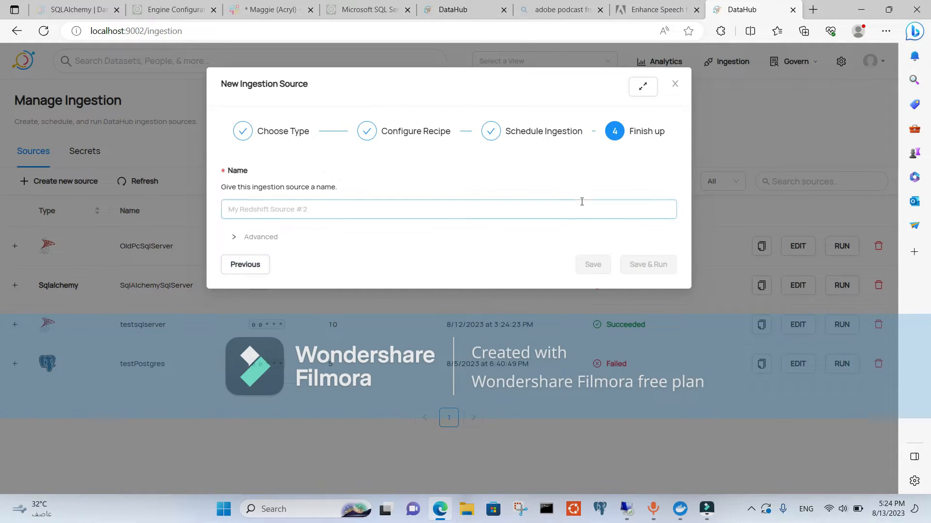
Name the ingestion source TrialSqlServer.
{"action": "type", "text": "TrialSqlS"}
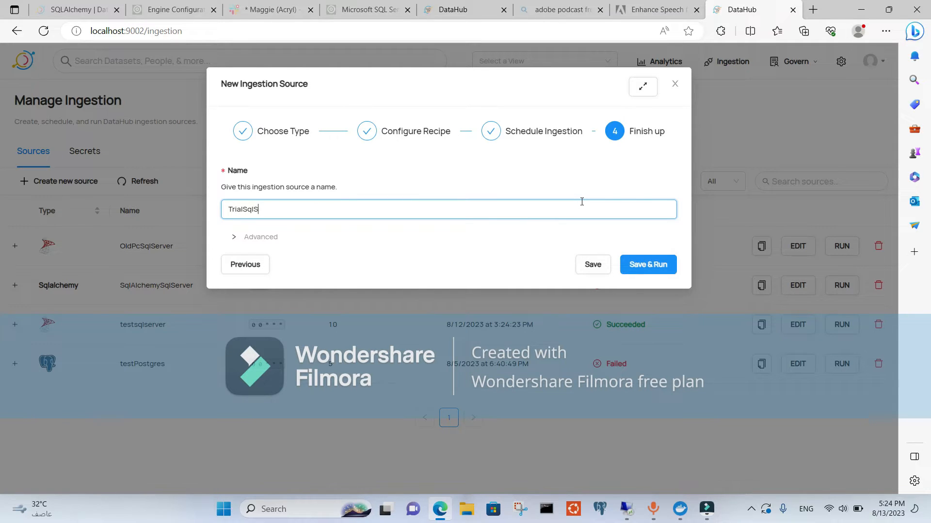
{"action": "type", "text": "erver"}
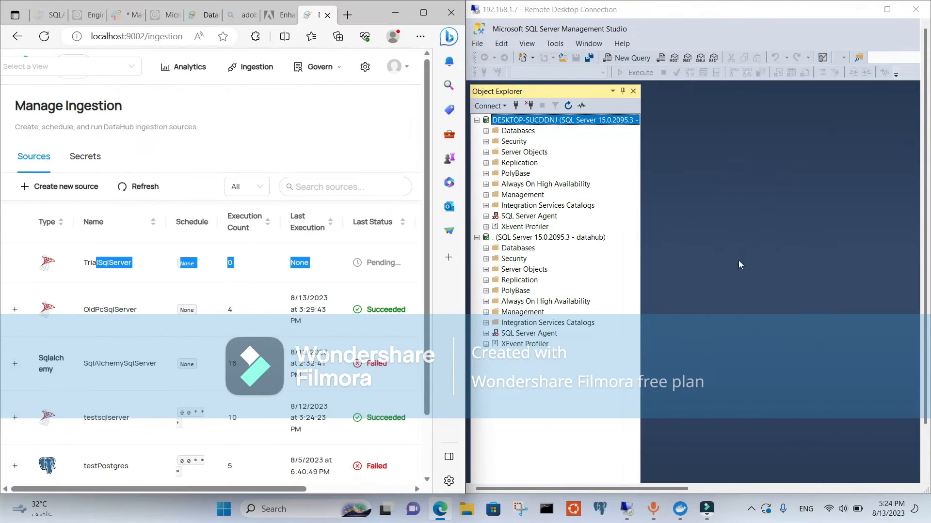
{"action": "mouse_move", "coordinate": [584, 145]}
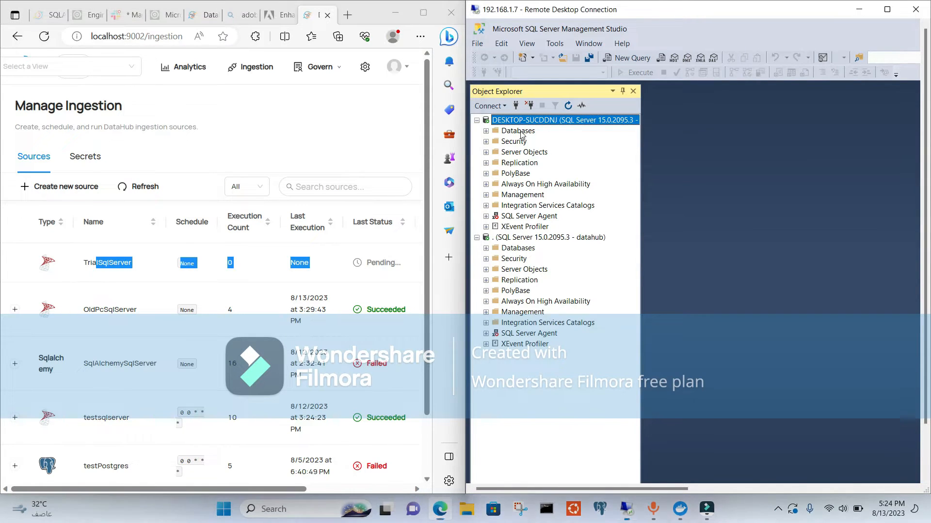
Under the server's Security folder, start a New Login from the Logins node.
{"action": "left_click", "coordinate": [516, 131]}
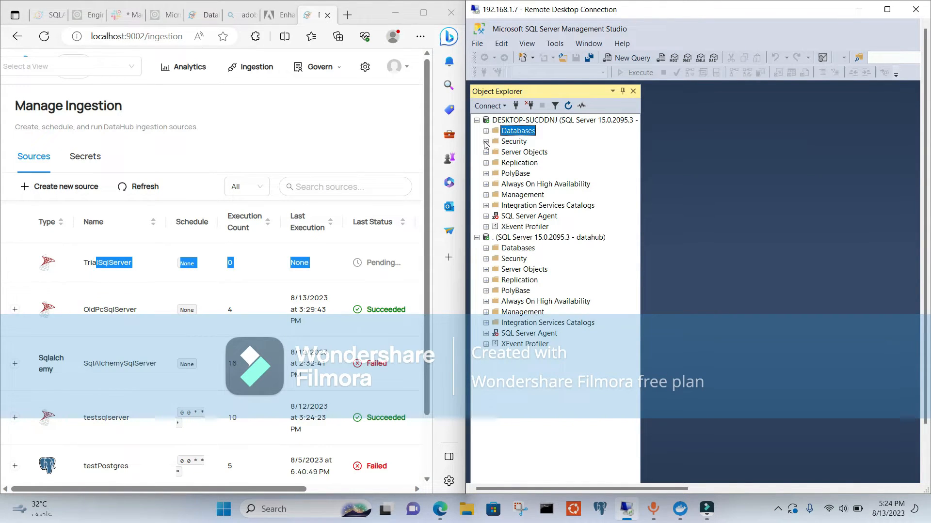
{"action": "left_click", "coordinate": [486, 142]}
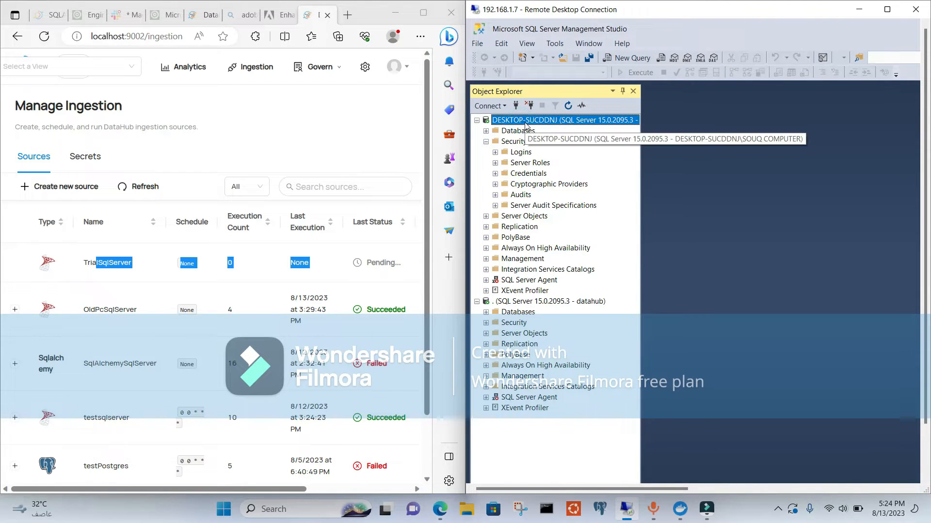
{"action": "left_click", "coordinate": [520, 152]}
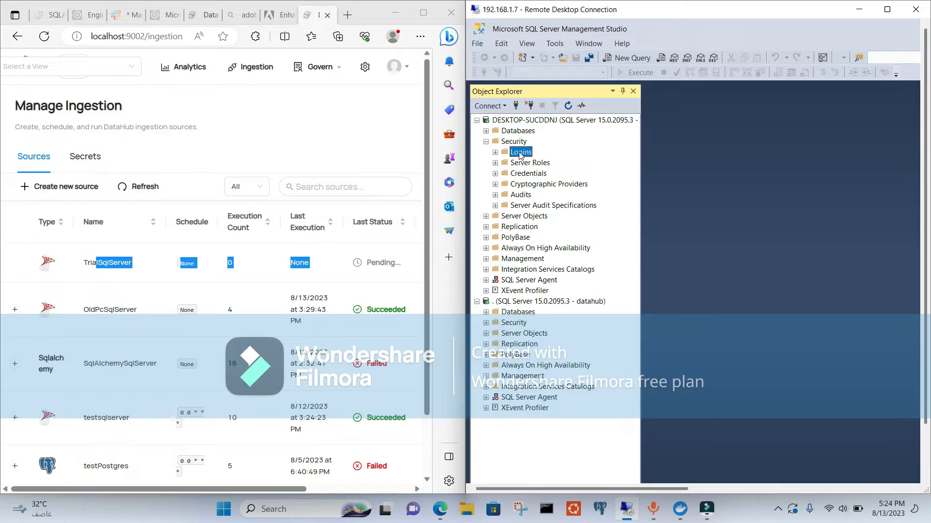
{"action": "right_click", "coordinate": [520, 152]}
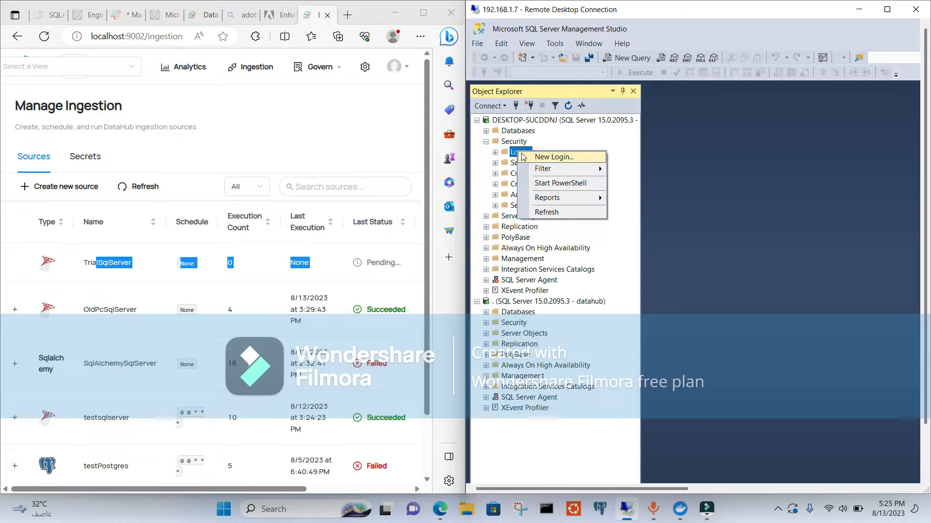
{"action": "left_click", "coordinate": [554, 157]}
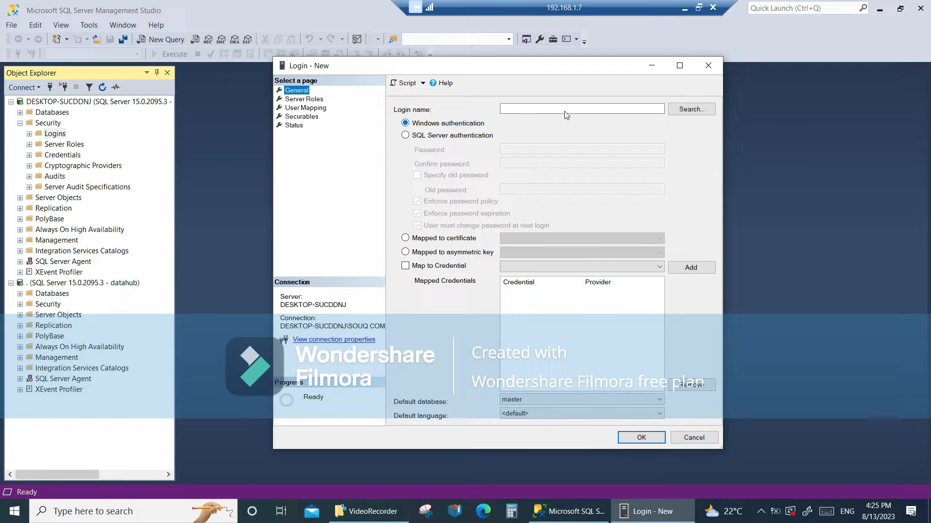
Enter login name datahub with SQL Server authentication, a password and no password expiration.
{"action": "type", "text": "data"}
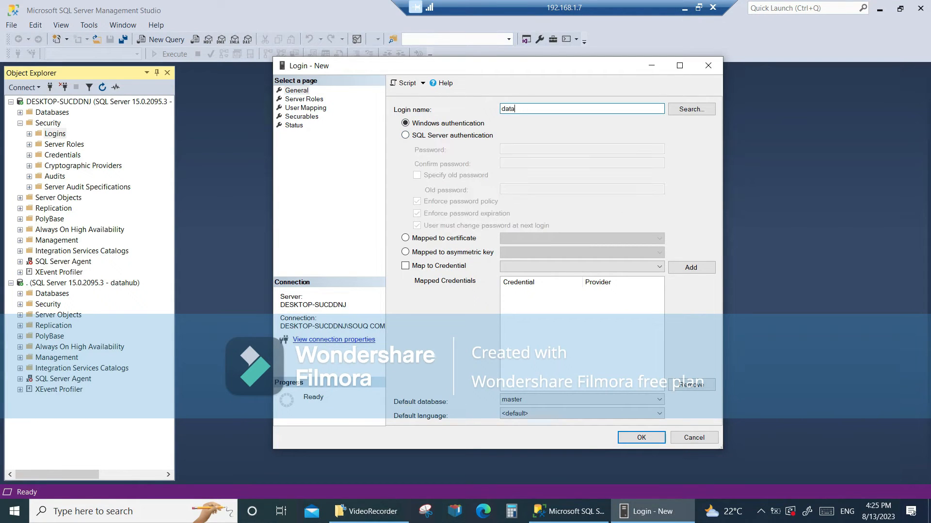
{"action": "type", "text": "hub"}
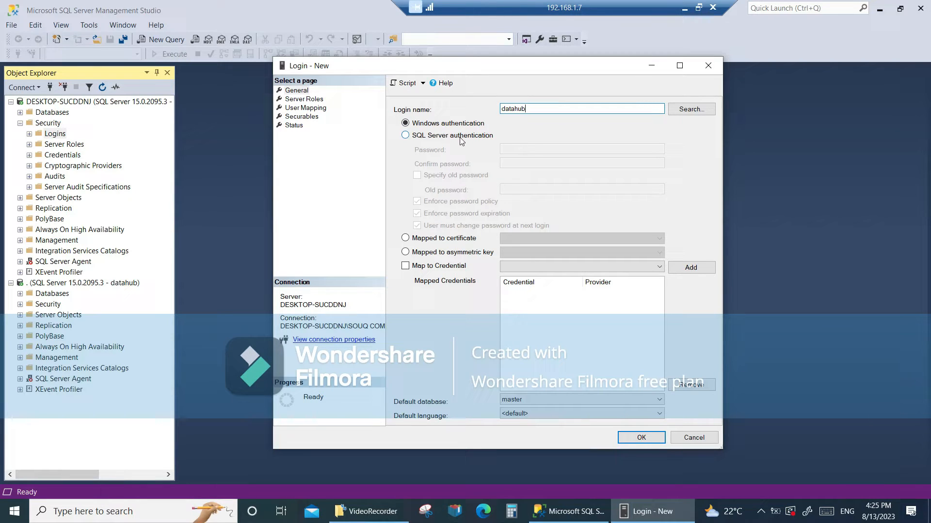
{"action": "left_click", "coordinate": [406, 135]}
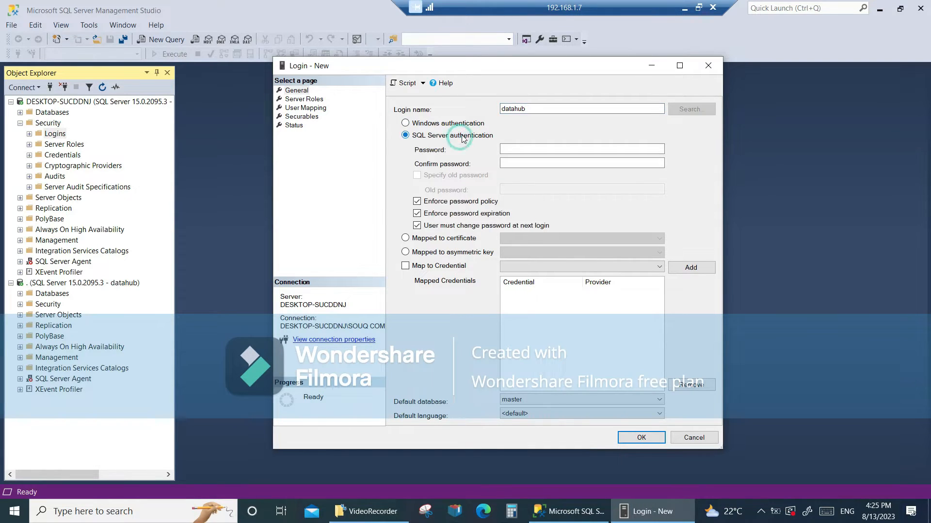
{"action": "left_click", "coordinate": [581, 148]}
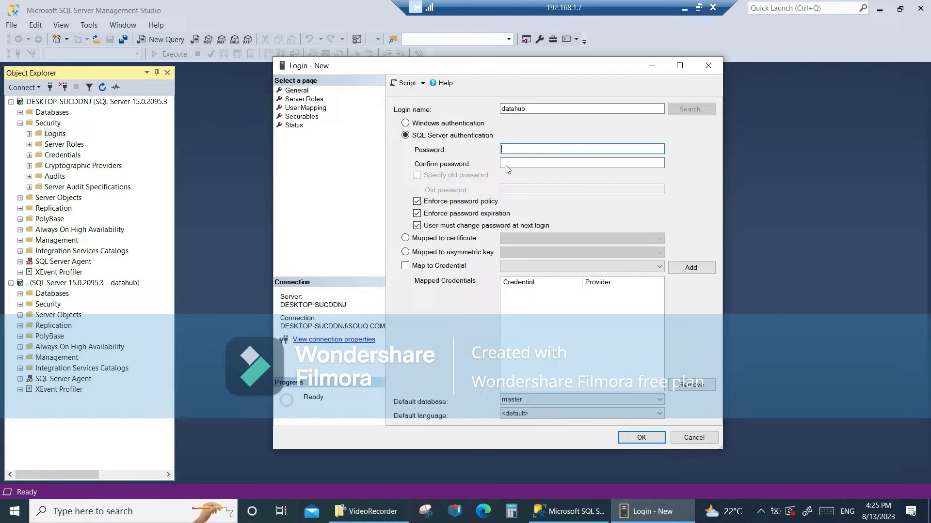
{"action": "mouse_move", "coordinate": [495, 174]}
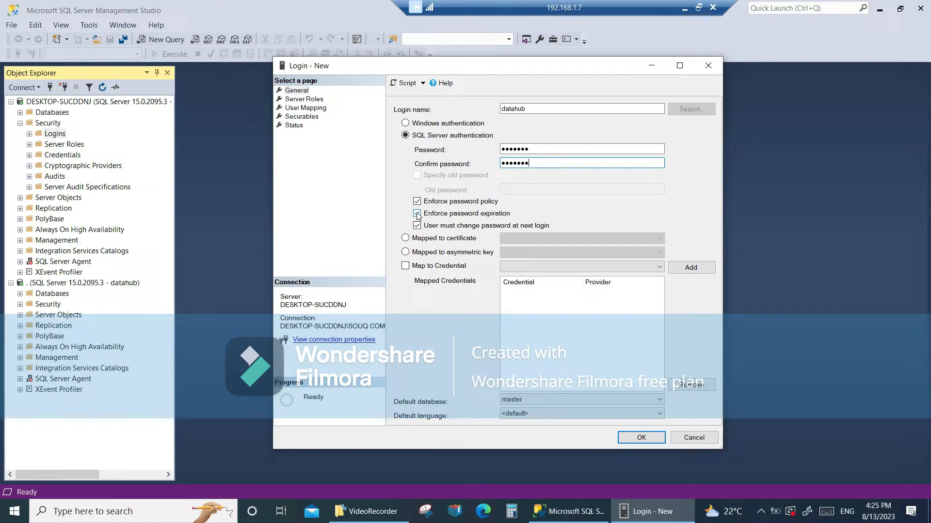
{"action": "left_click", "coordinate": [417, 213]}
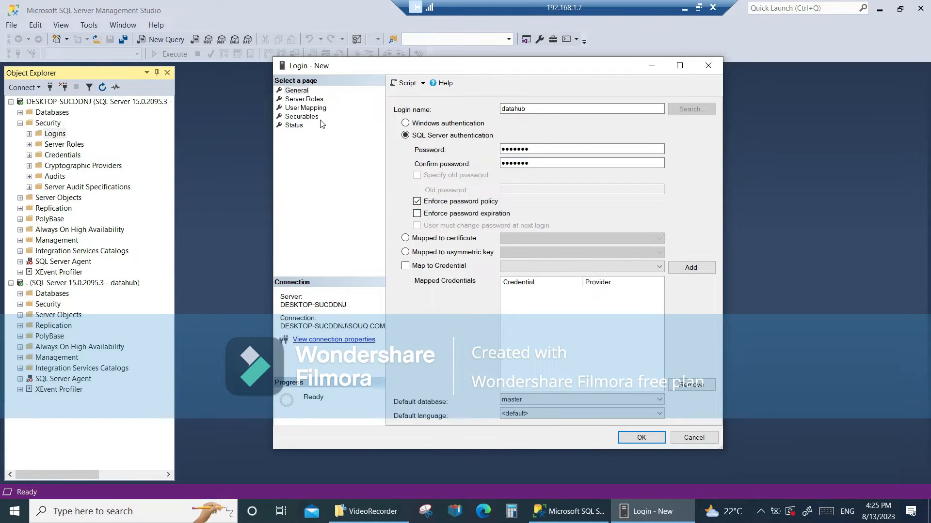
Grant the login the sysadmin role and map it to the test database.
{"action": "left_click", "coordinate": [303, 99]}
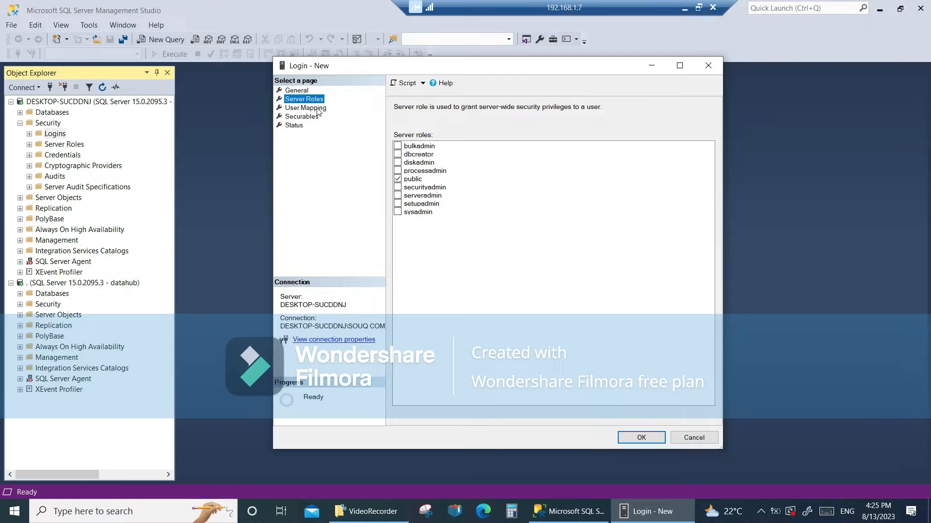
{"action": "left_click", "coordinate": [397, 212]}
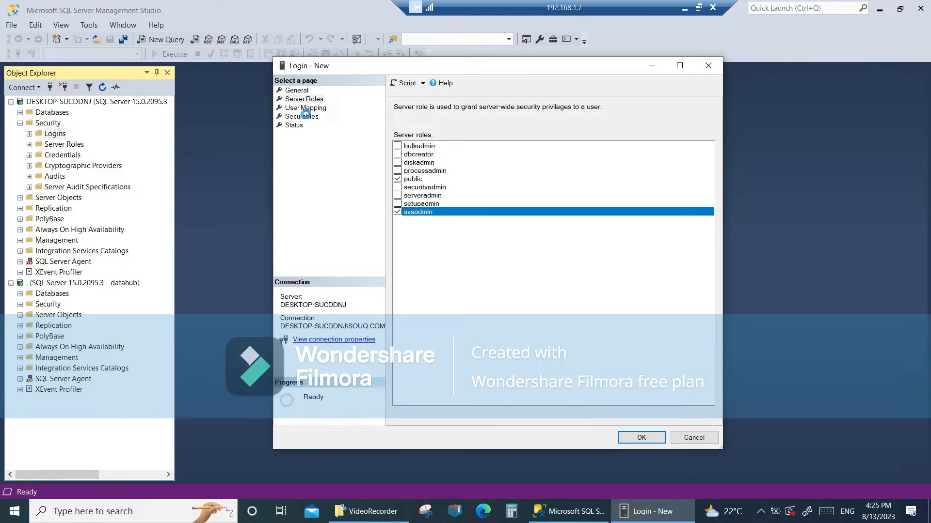
{"action": "left_click", "coordinate": [306, 108]}
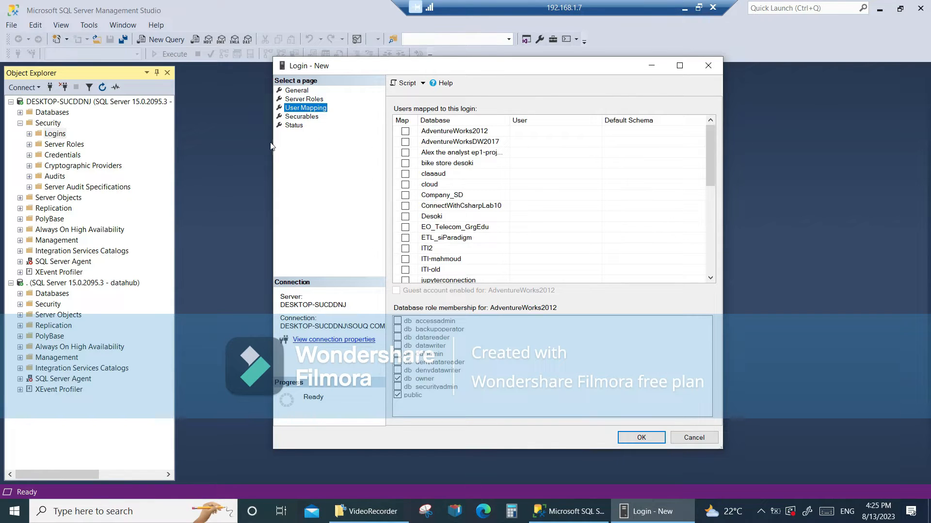
{"action": "scroll", "scroll_direction": "down", "scroll_amount": 3}
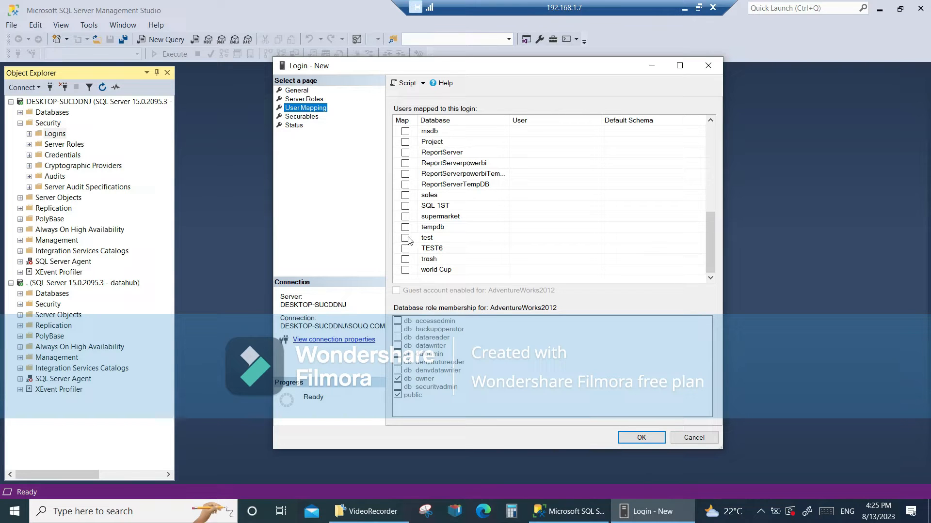
{"action": "left_click", "coordinate": [406, 238]}
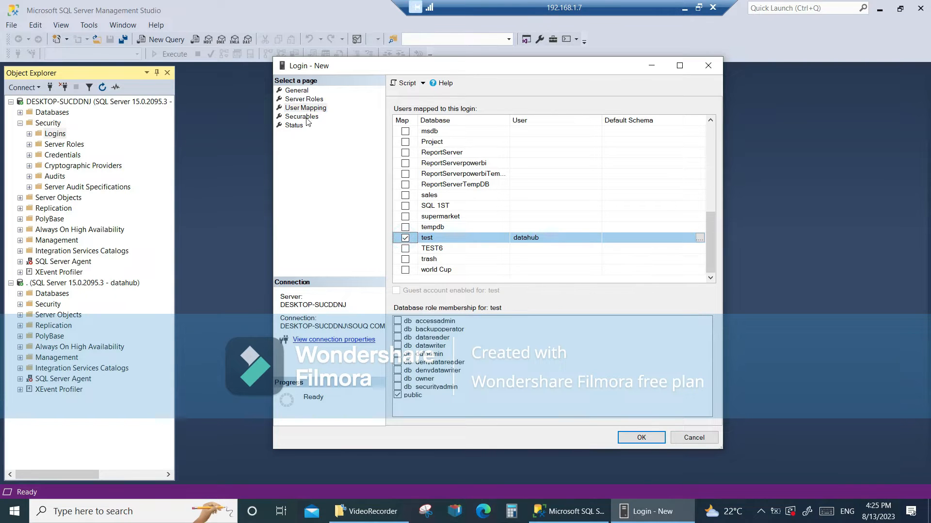
Add the whole server as a securable with a server-level permission and save the login.
{"action": "left_click", "coordinate": [673, 125]}
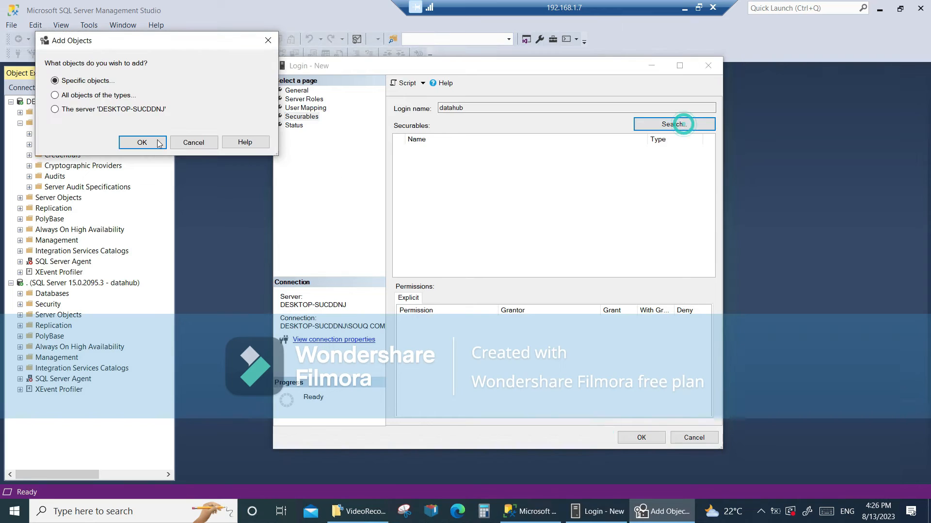
{"action": "left_click", "coordinate": [54, 111]}
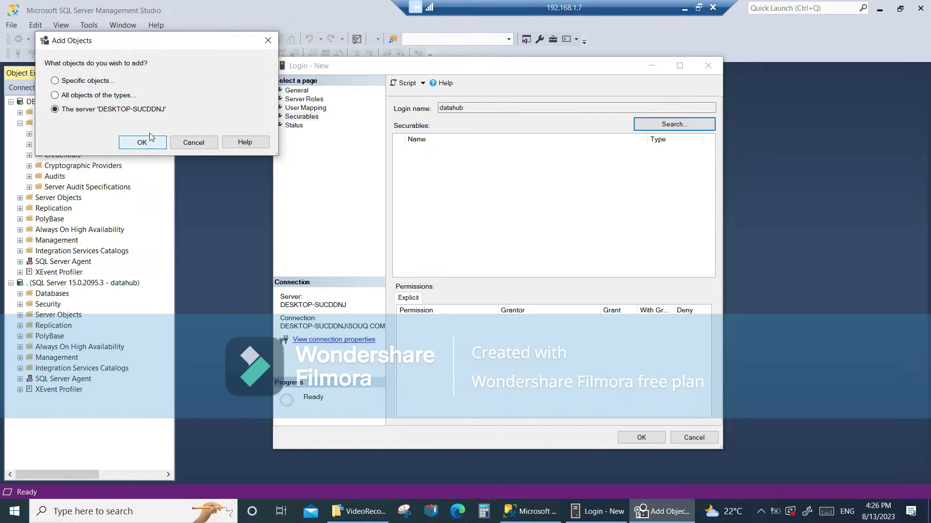
{"action": "left_click", "coordinate": [141, 142]}
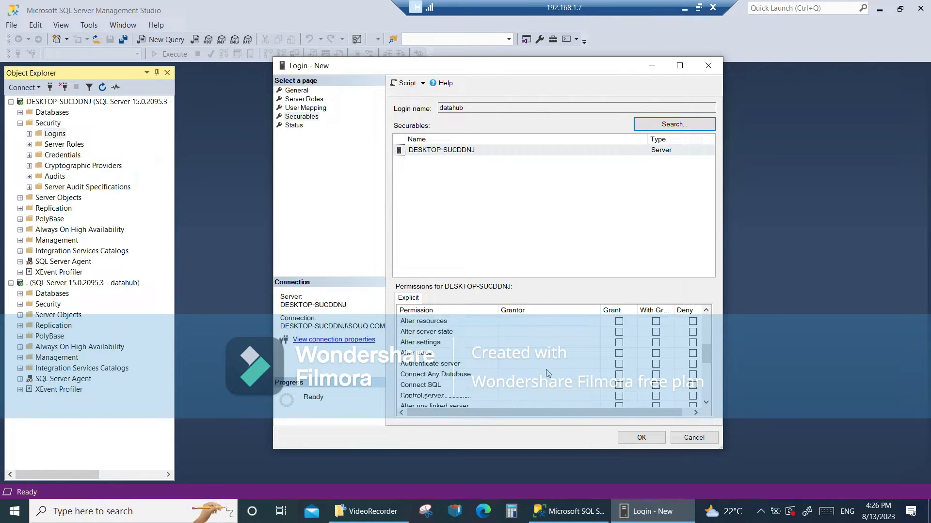
{"action": "scroll", "scroll_direction": "down", "scroll_amount": 3}
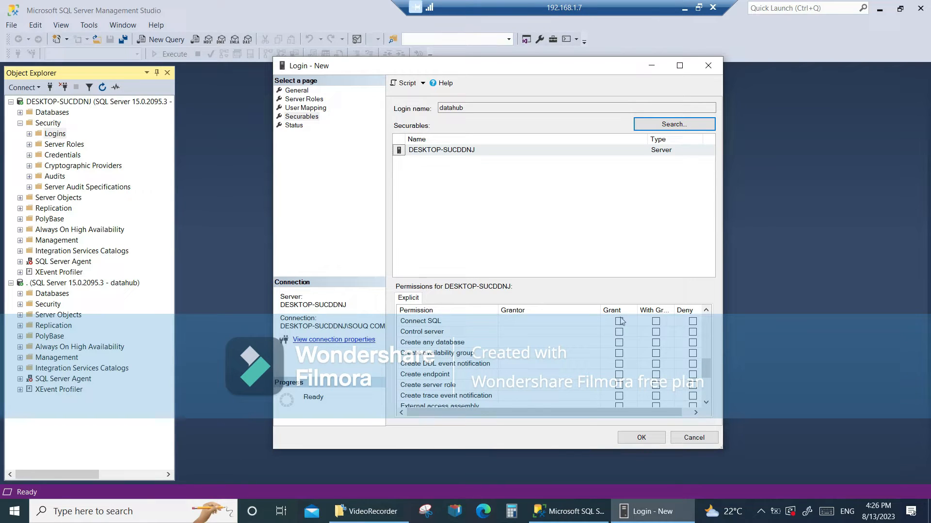
{"action": "left_click", "coordinate": [293, 125]}
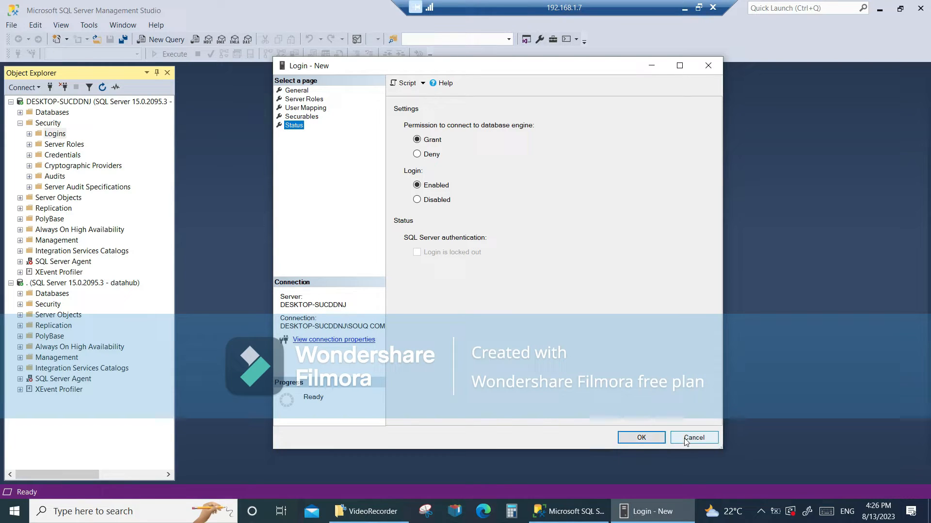
{"action": "left_click", "coordinate": [693, 438]}
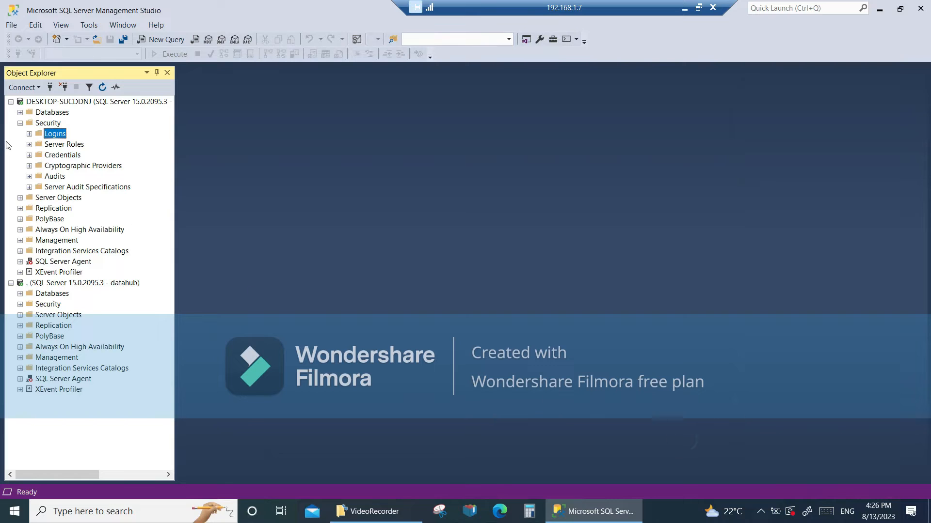
Review Connections, Permissions and Security in Server Properties, confirming mixed authentication, then cancel.
{"action": "left_click", "coordinate": [20, 123]}
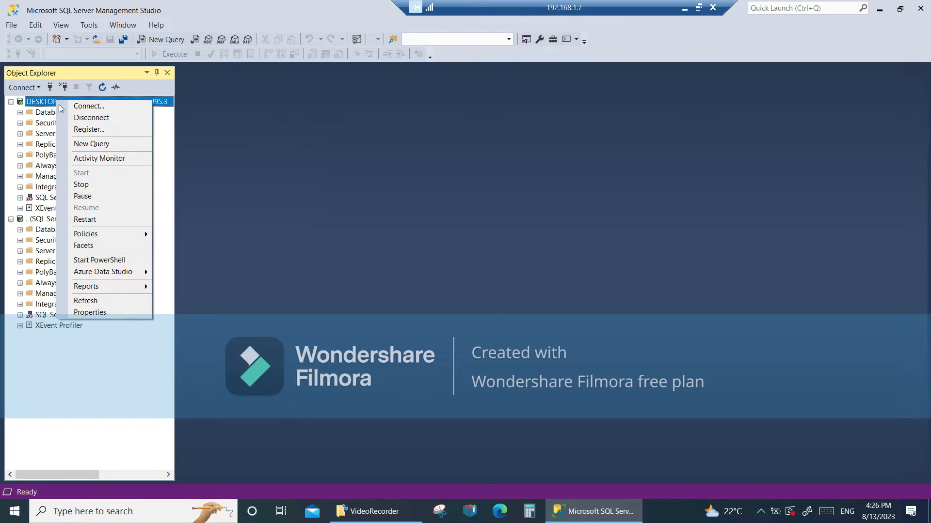
{"action": "left_click", "coordinate": [90, 313]}
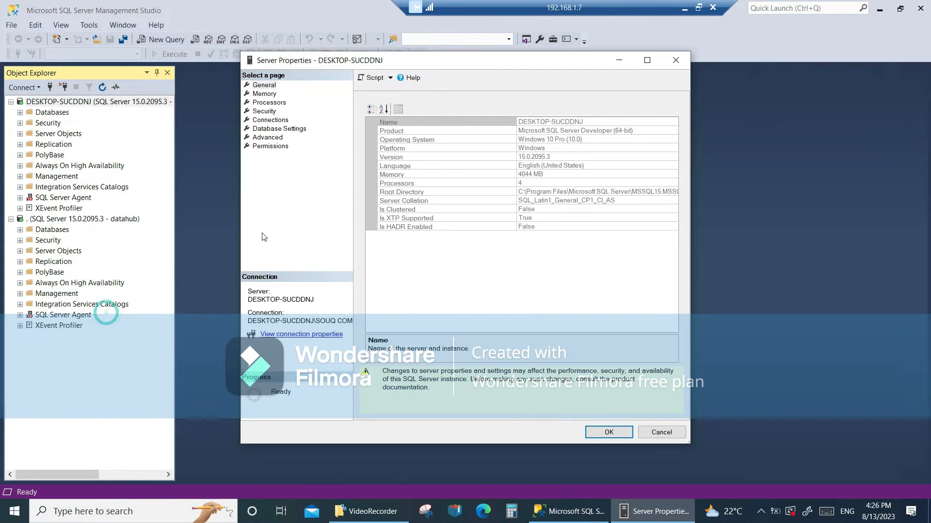
{"action": "left_click", "coordinate": [269, 119]}
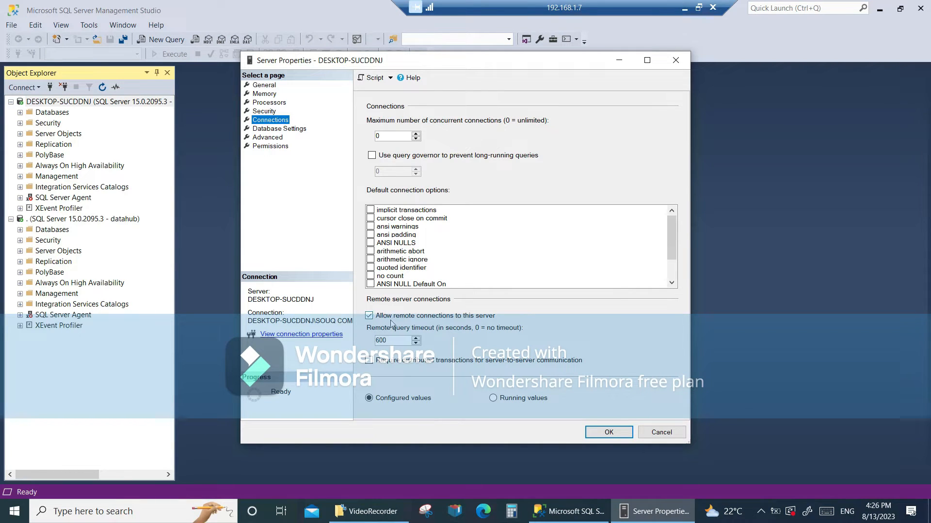
{"action": "mouse_move", "coordinate": [416, 321]}
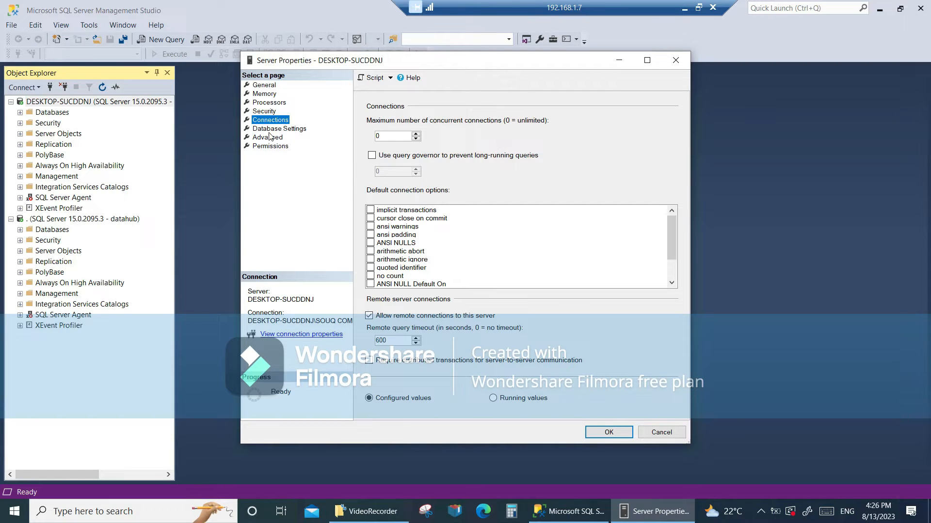
{"action": "left_click", "coordinate": [271, 146]}
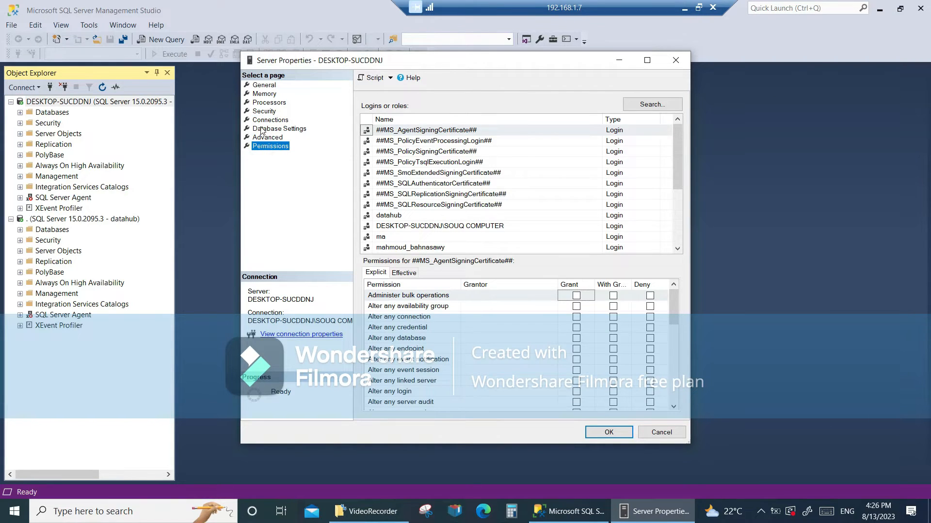
{"action": "left_click", "coordinate": [264, 111]}
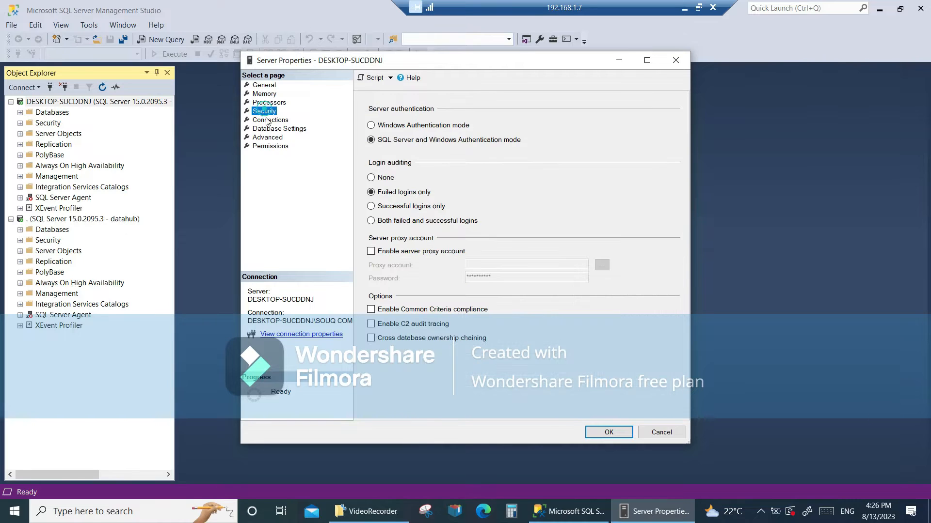
{"action": "mouse_move", "coordinate": [414, 121]}
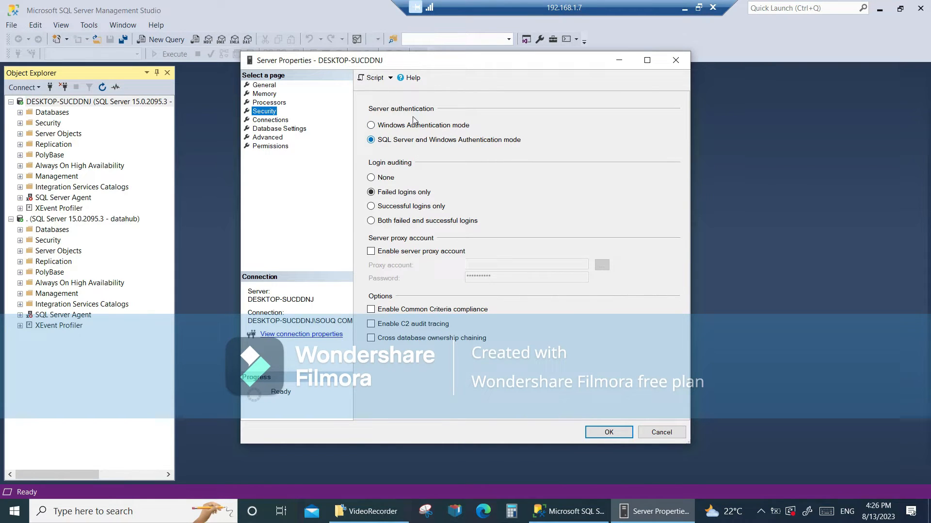
{"action": "mouse_move", "coordinate": [427, 116]}
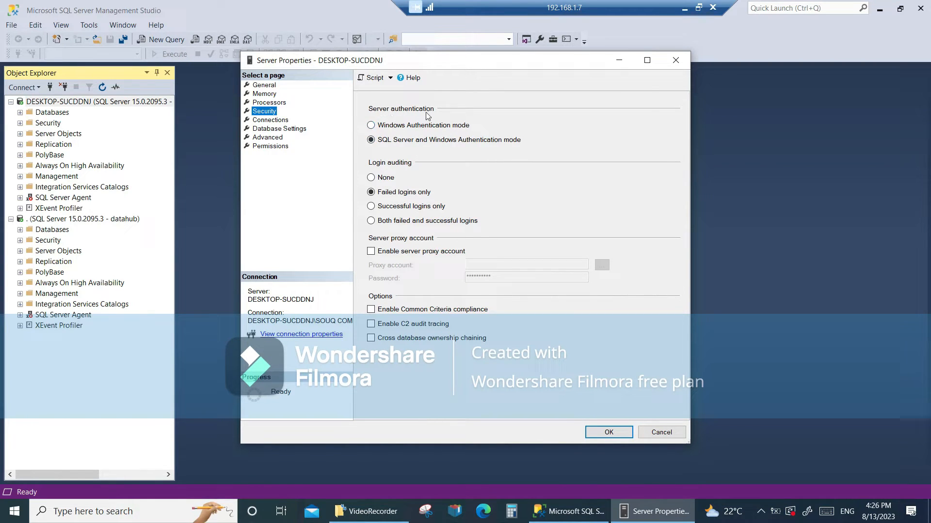
{"action": "mouse_move", "coordinate": [443, 150]}
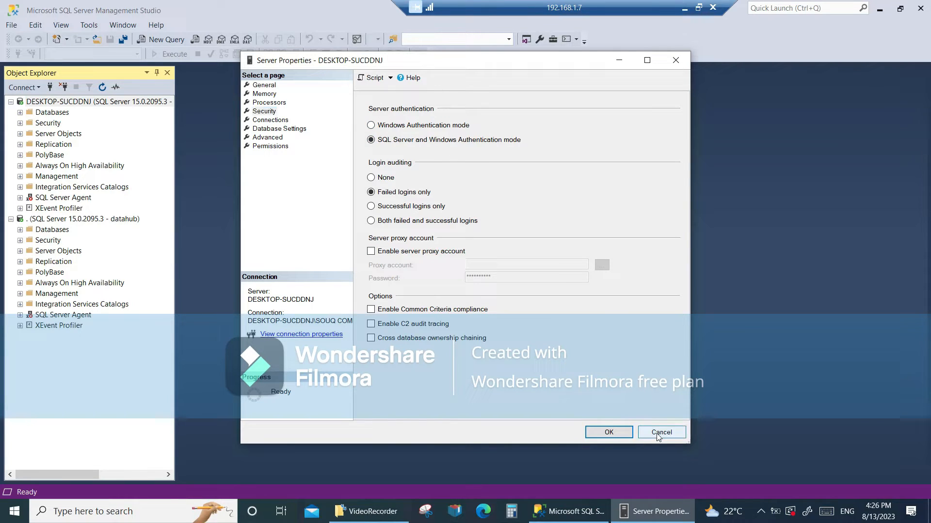
{"action": "left_click", "coordinate": [660, 433]}
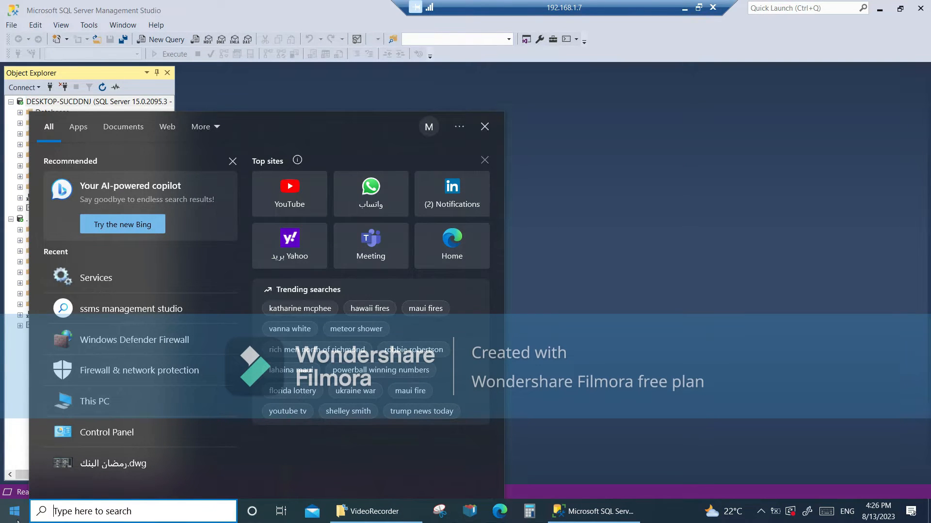
Browse All apps in Start to locate SQL Server Configuration Manager.
{"action": "left_click", "coordinate": [13, 511]}
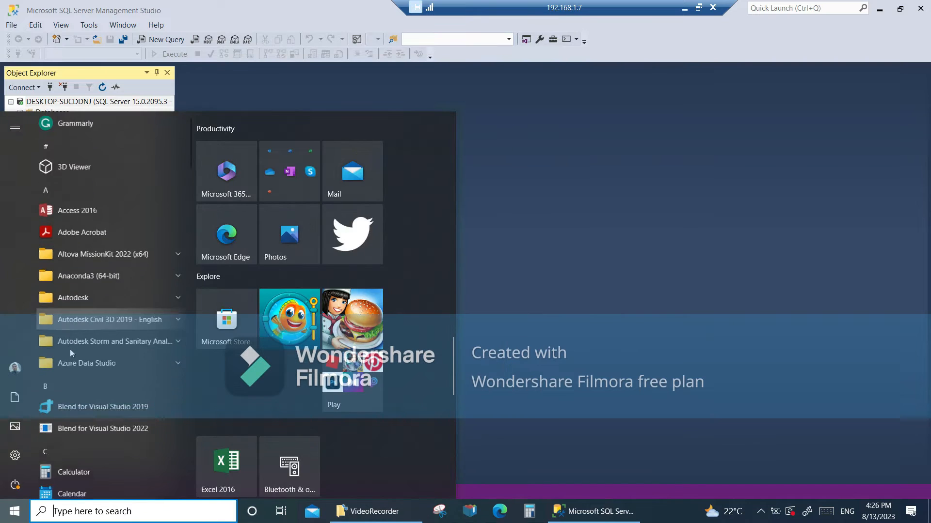
{"action": "scroll", "scroll_direction": "down", "scroll_amount": 3}
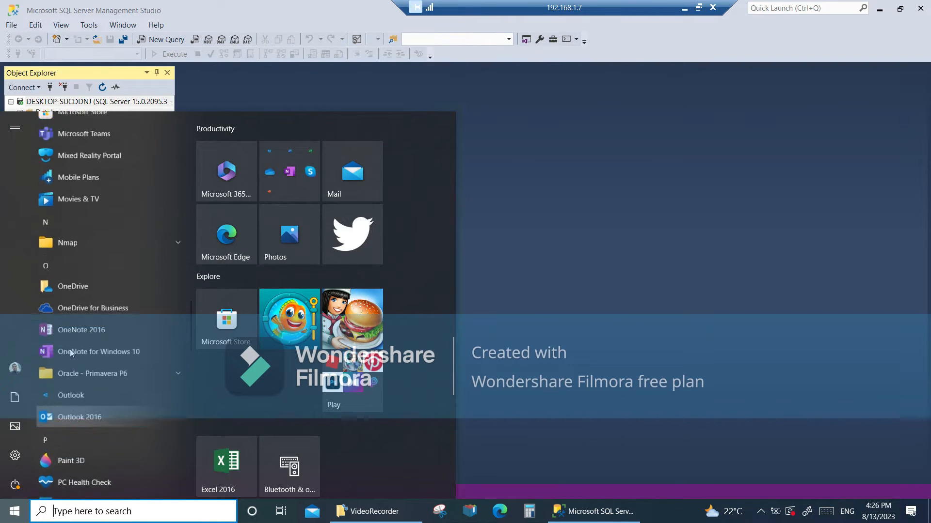
{"action": "scroll", "scroll_direction": "up", "scroll_amount": 3}
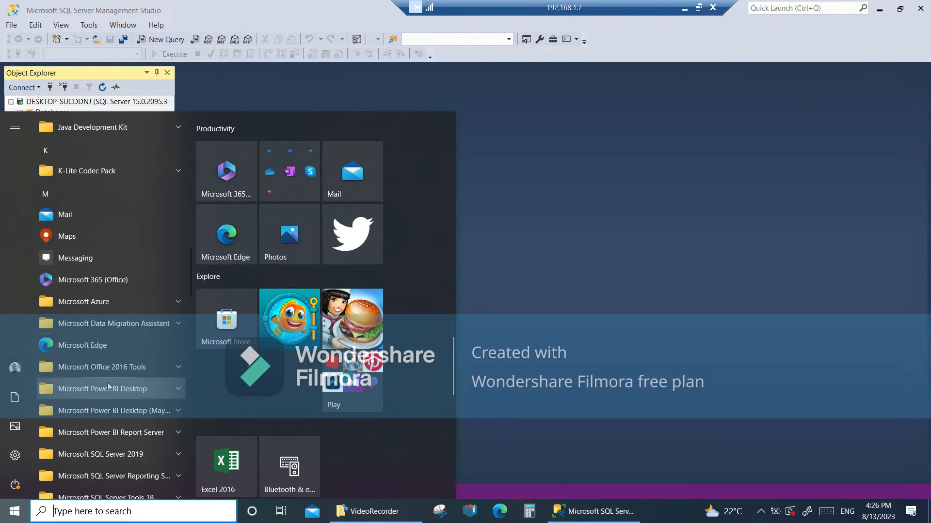
{"action": "scroll", "scroll_direction": "down", "scroll_amount": 3}
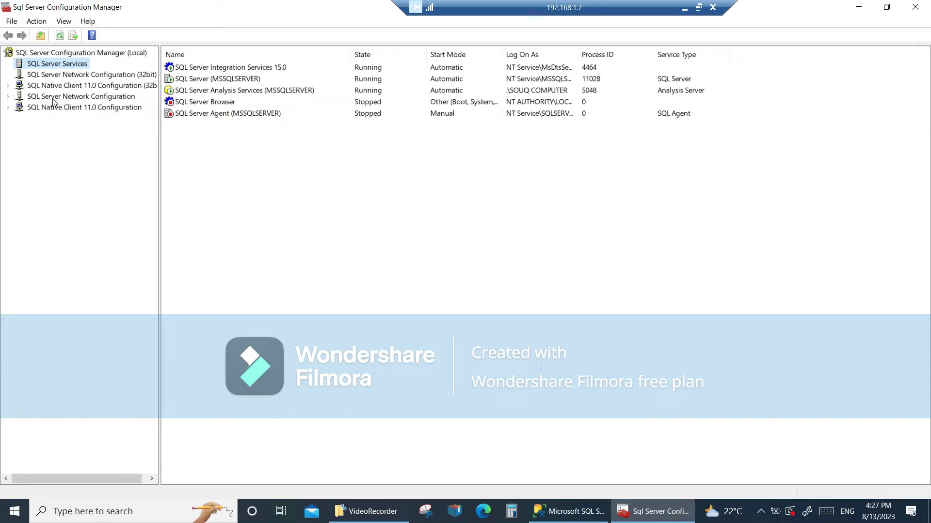
View Protocols for MSSQLSERVER under Network Configuration to confirm TCP/IP is enabled.
{"action": "left_click", "coordinate": [9, 96]}
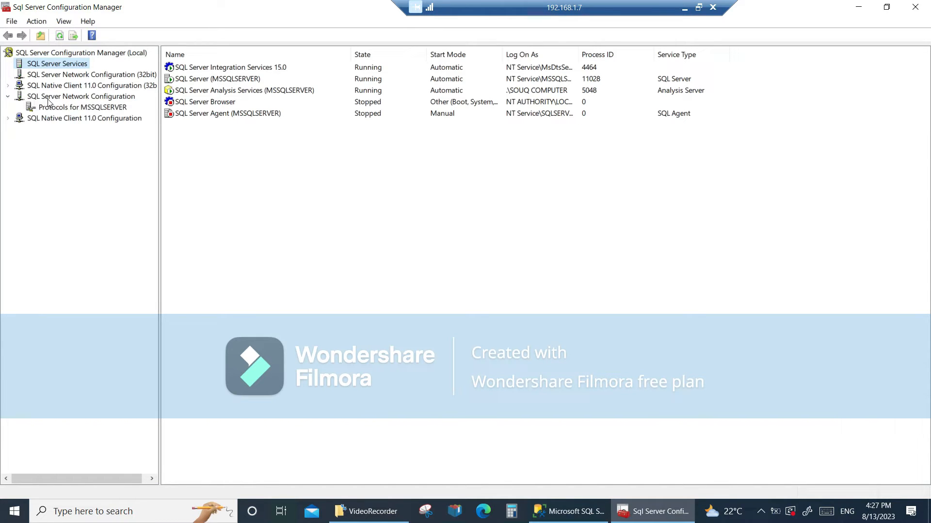
{"action": "left_click", "coordinate": [83, 107]}
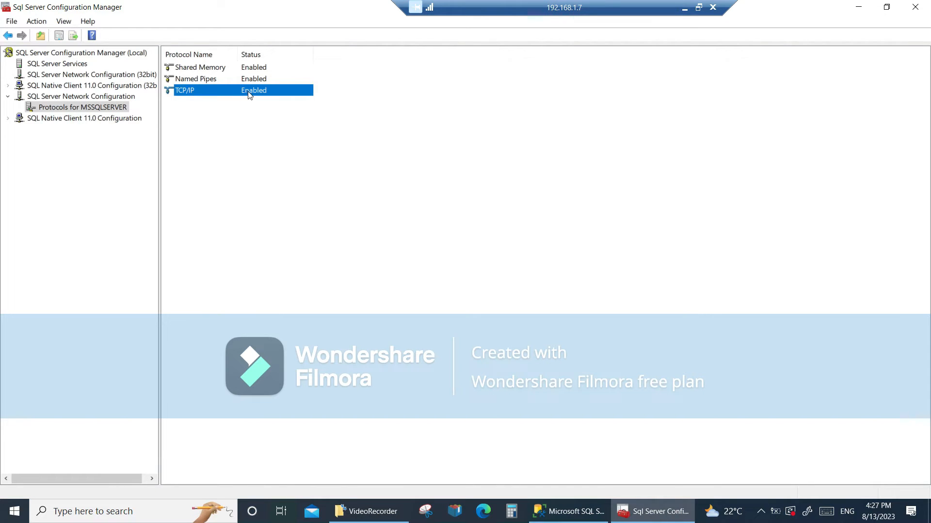
{"action": "mouse_move", "coordinate": [4, 98]}
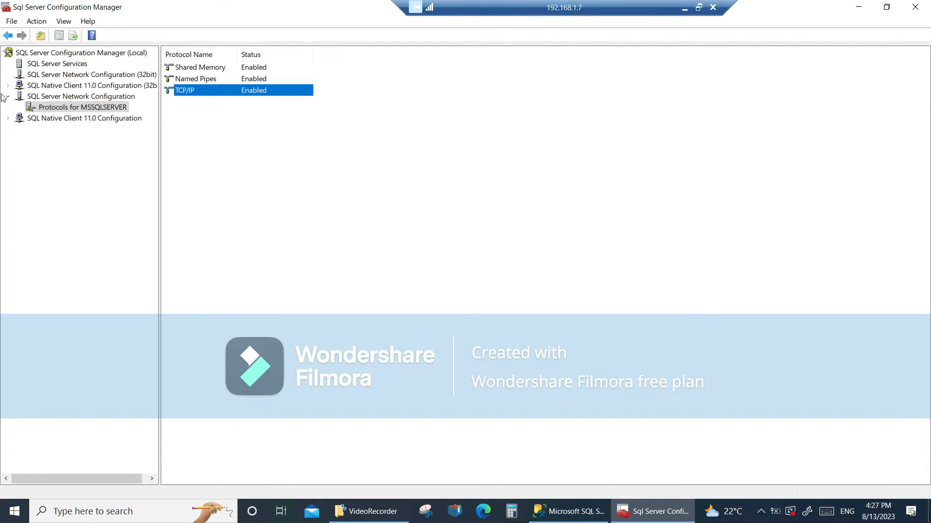
{"action": "left_click", "coordinate": [80, 96]}
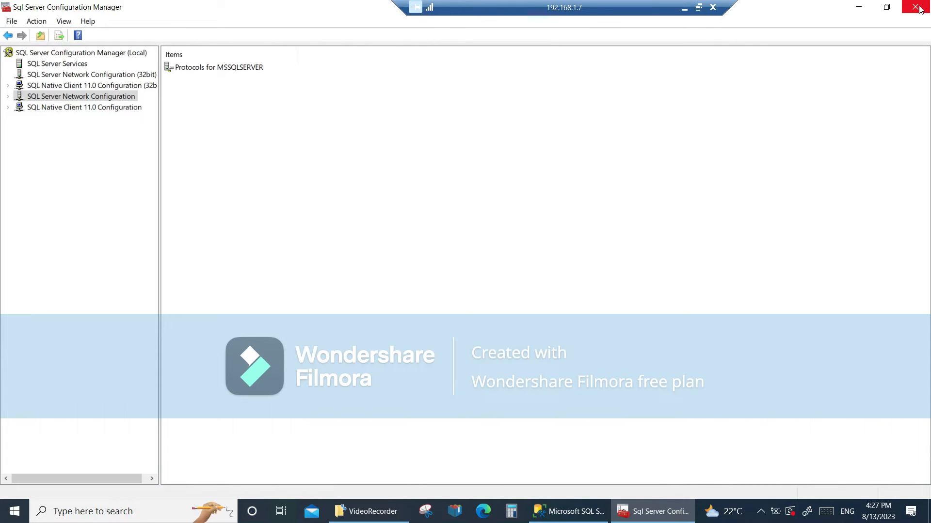
{"action": "mouse_move", "coordinate": [919, 7]}
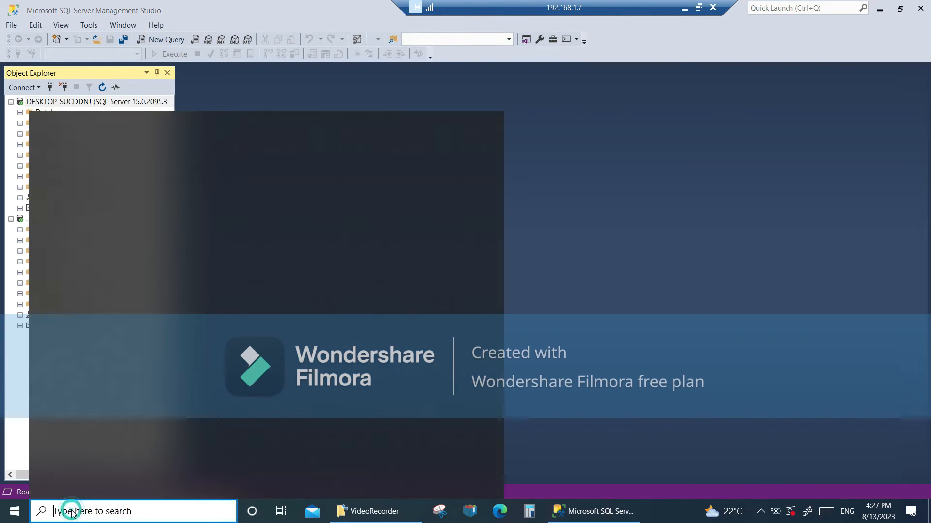
Find Windows Defender Firewall via 'fire' search and go to its Advanced settings.
{"action": "type", "text": "fire"}
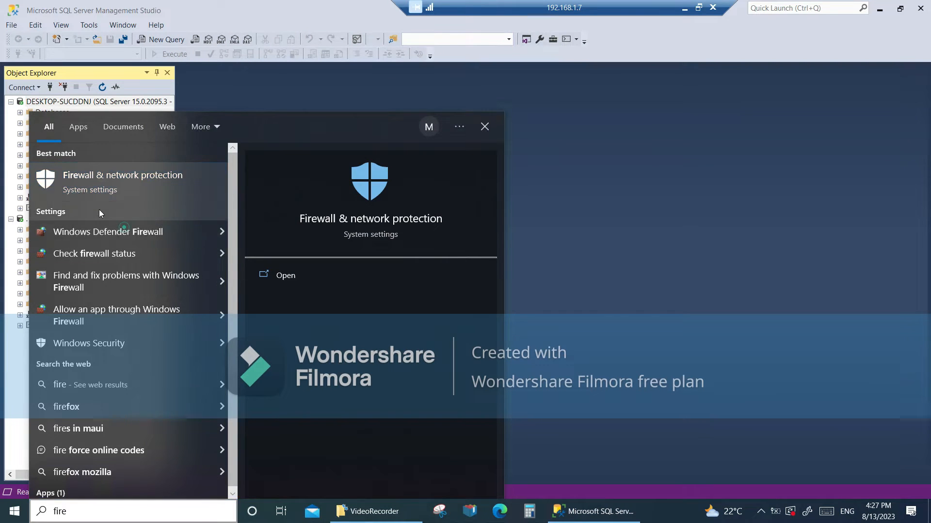
{"action": "left_click", "coordinate": [109, 231]}
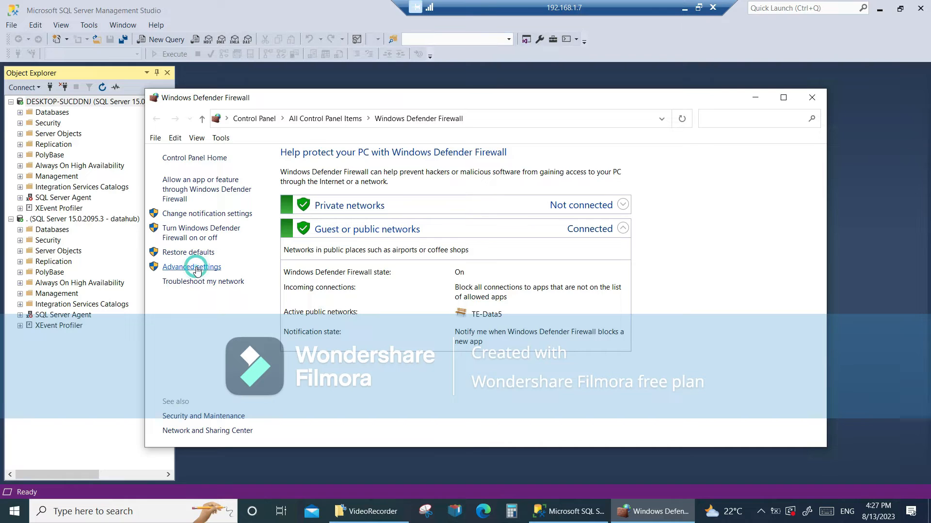
{"action": "left_click", "coordinate": [191, 267]}
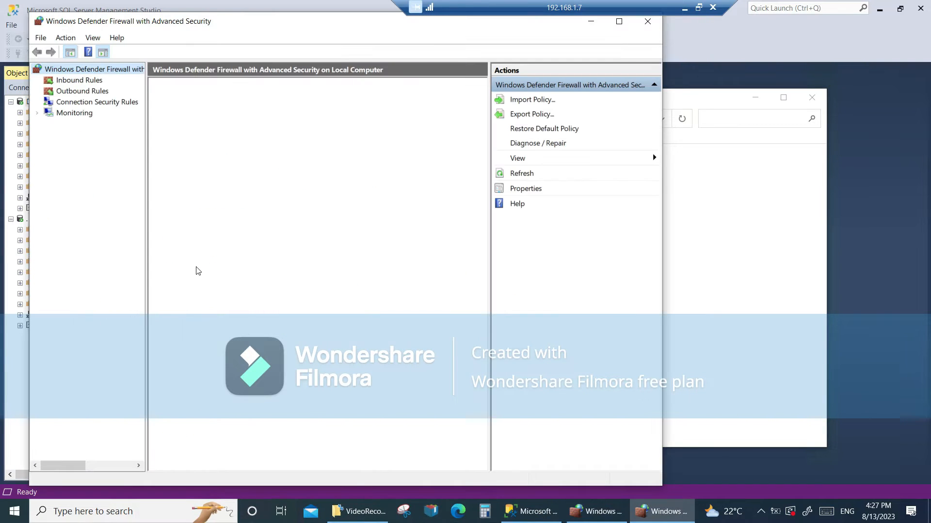
Inspect the existing INBOUNDSQLServer inbound rule and launch the New Inbound Rule Wizard.
{"action": "left_click", "coordinate": [78, 80]}
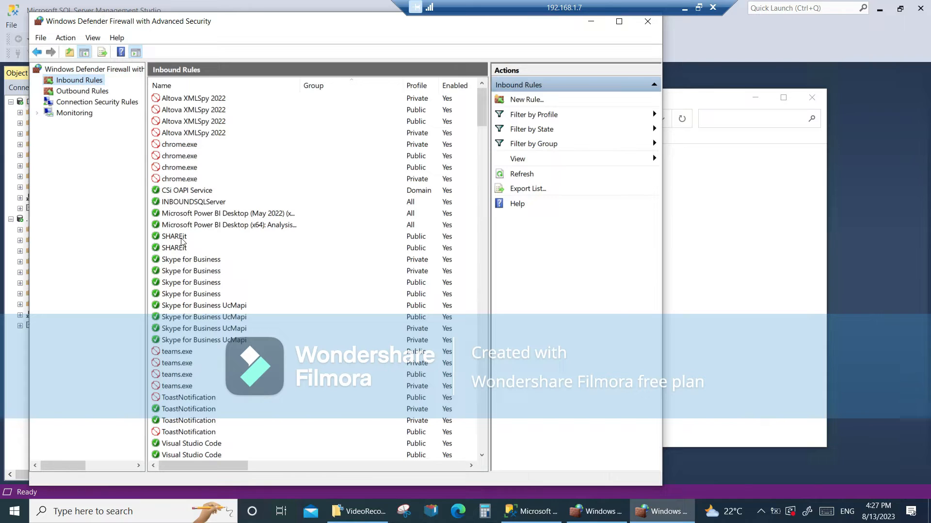
{"action": "left_click", "coordinate": [194, 201]}
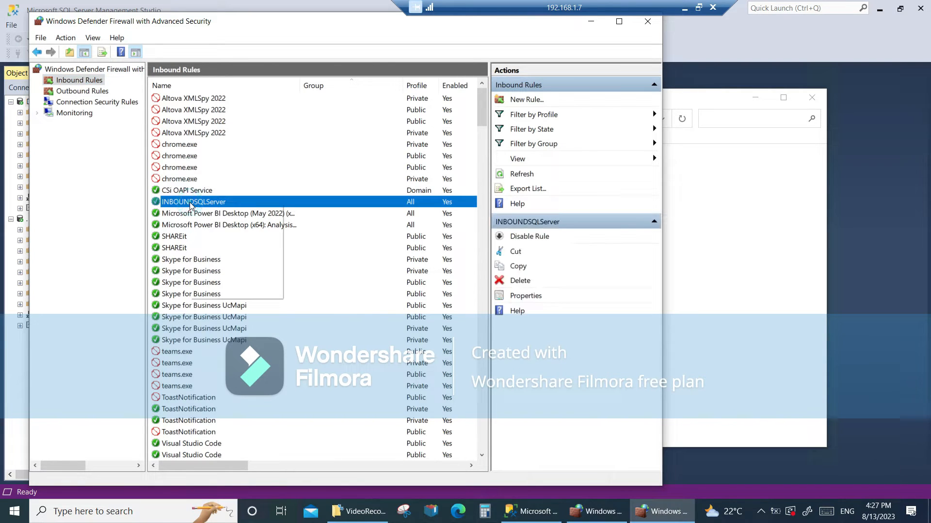
{"action": "right_click", "coordinate": [194, 201]}
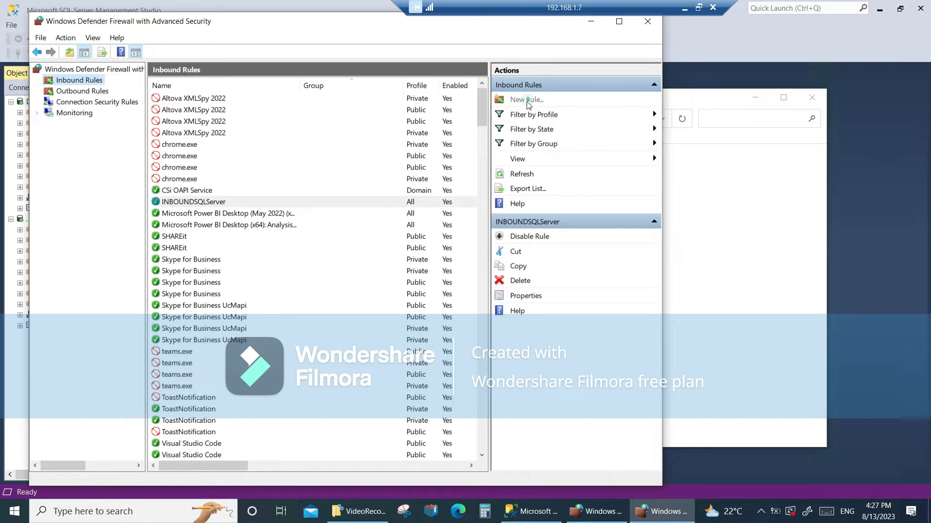
{"action": "left_click", "coordinate": [525, 99]}
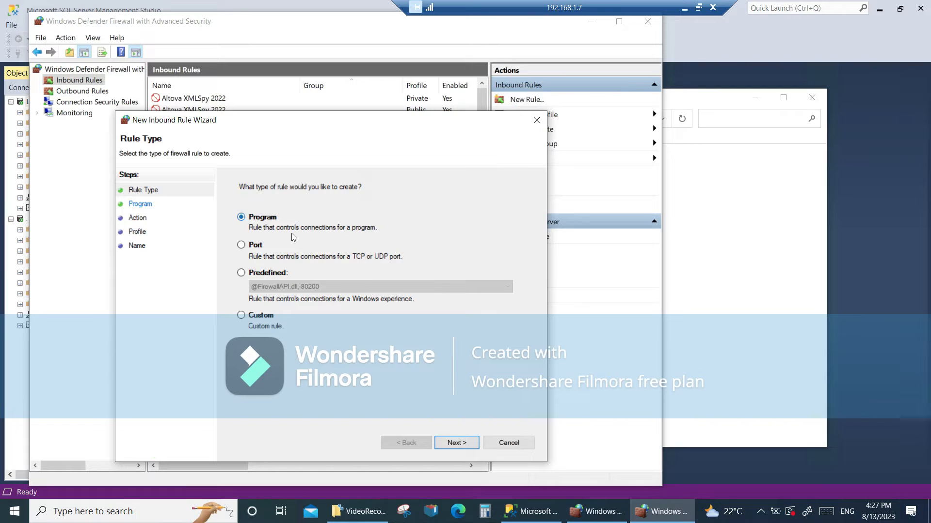
Create a Port rule for TCP 1433, allowing the connection on all profiles, and finish the wizard.
{"action": "left_click", "coordinate": [242, 244]}
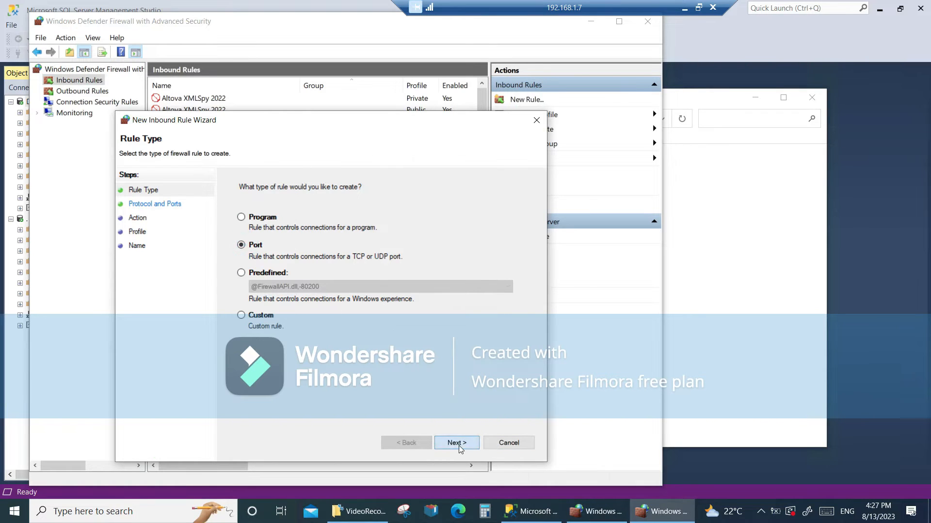
{"action": "left_click", "coordinate": [456, 443]}
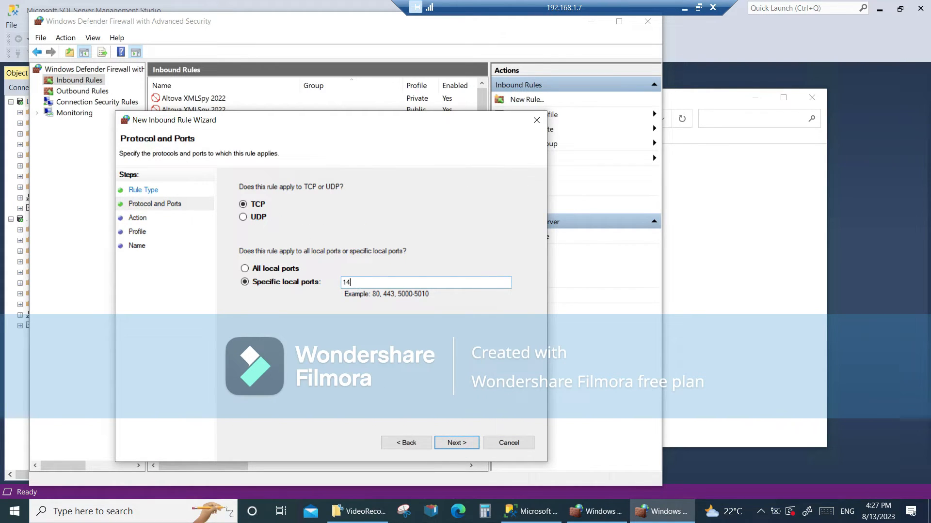
{"action": "type", "text": "33"}
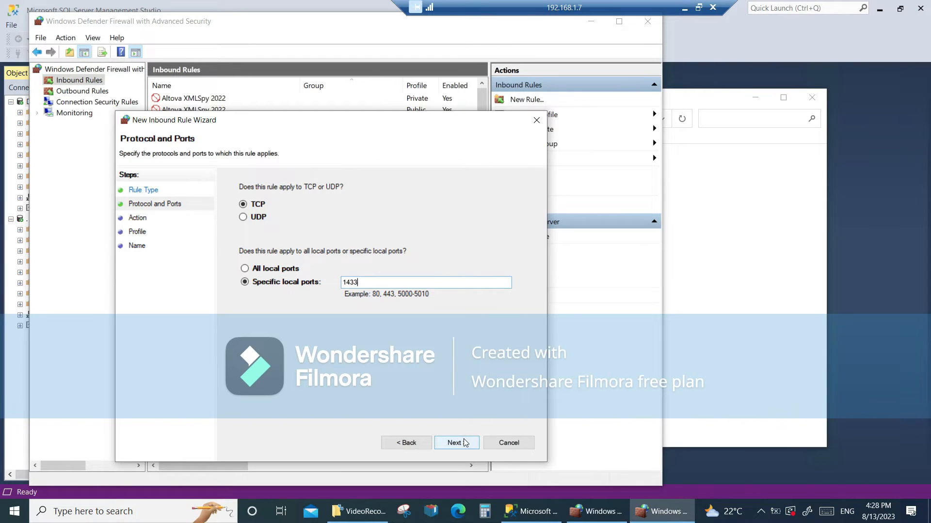
{"action": "left_click", "coordinate": [456, 443]}
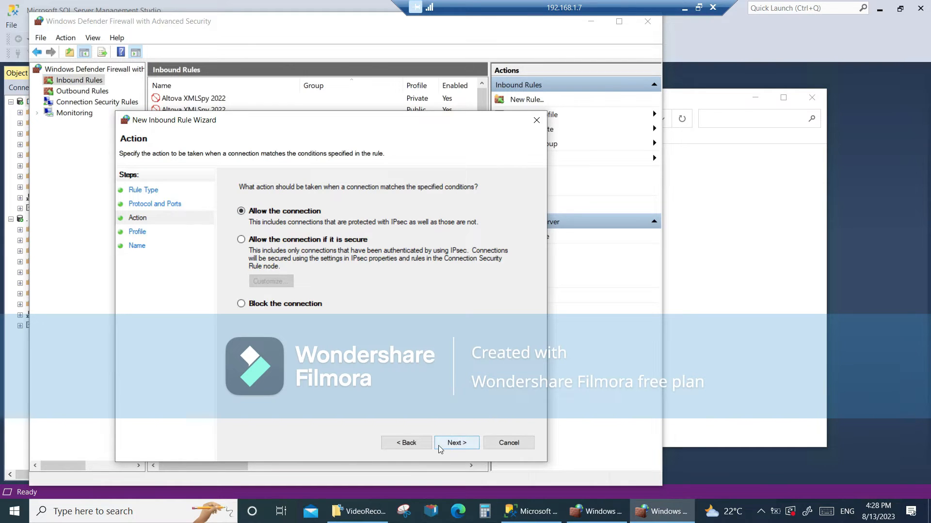
{"action": "left_click", "coordinate": [456, 443]}
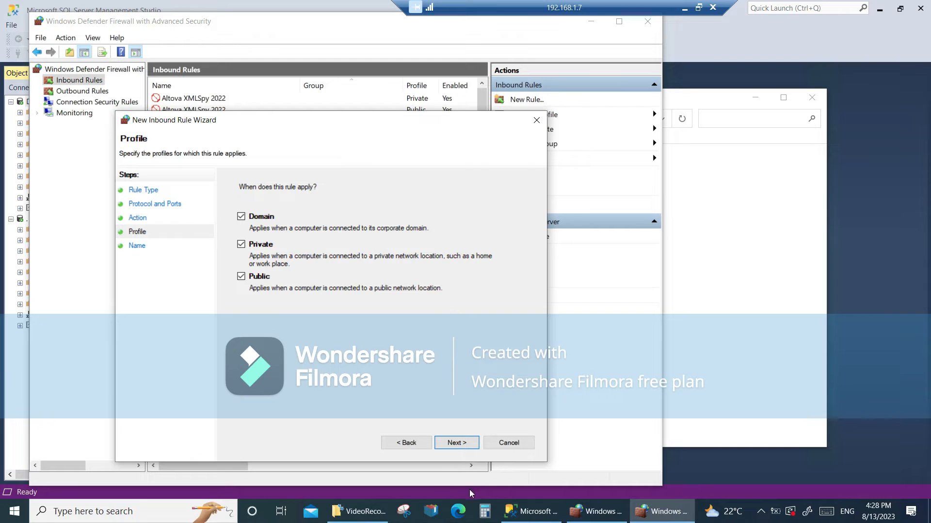
{"action": "mouse_move", "coordinate": [231, 274]}
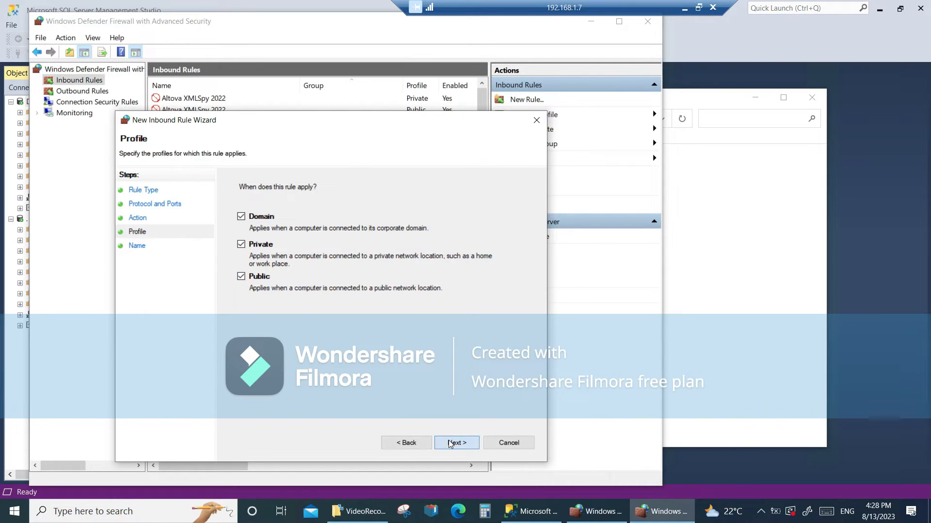
{"action": "left_click", "coordinate": [456, 443]}
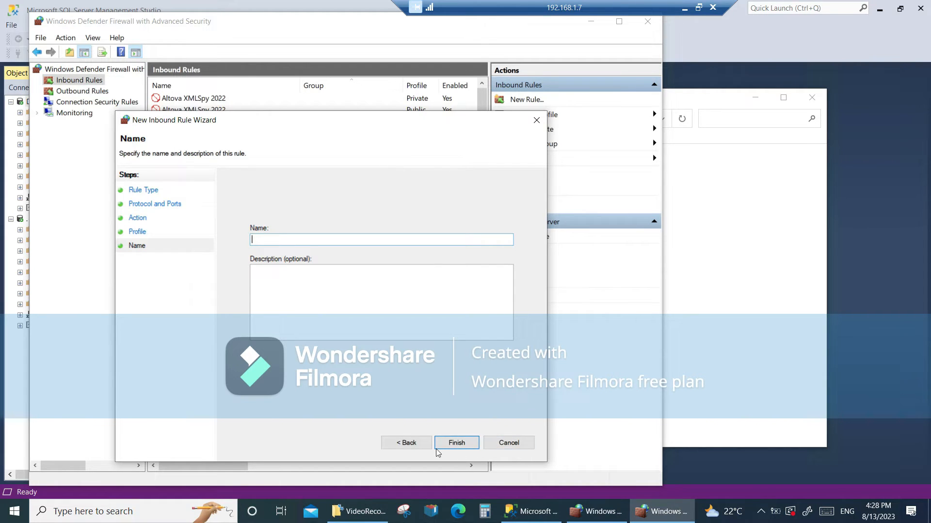
{"action": "left_click", "coordinate": [456, 443]}
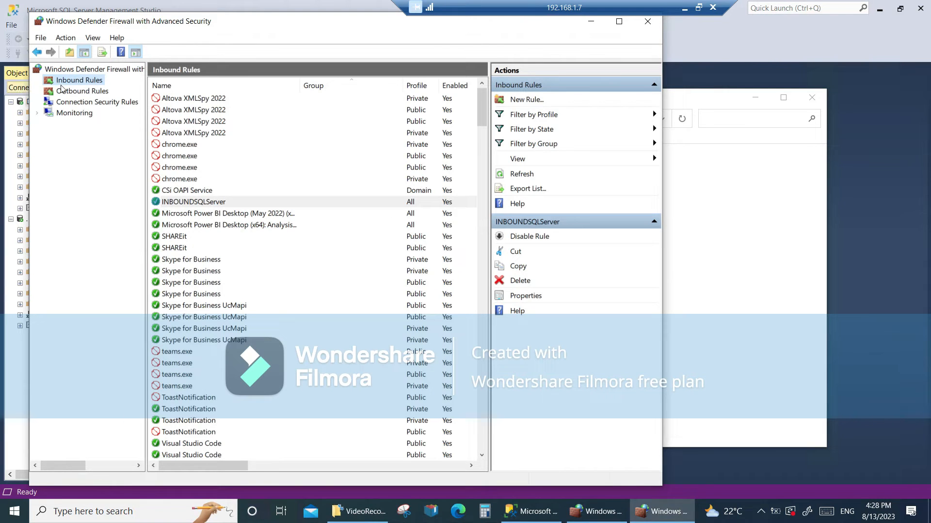
Step an outbound rule for TCP port 1433 through action and all profiles to the naming page.
{"action": "left_click", "coordinate": [81, 92]}
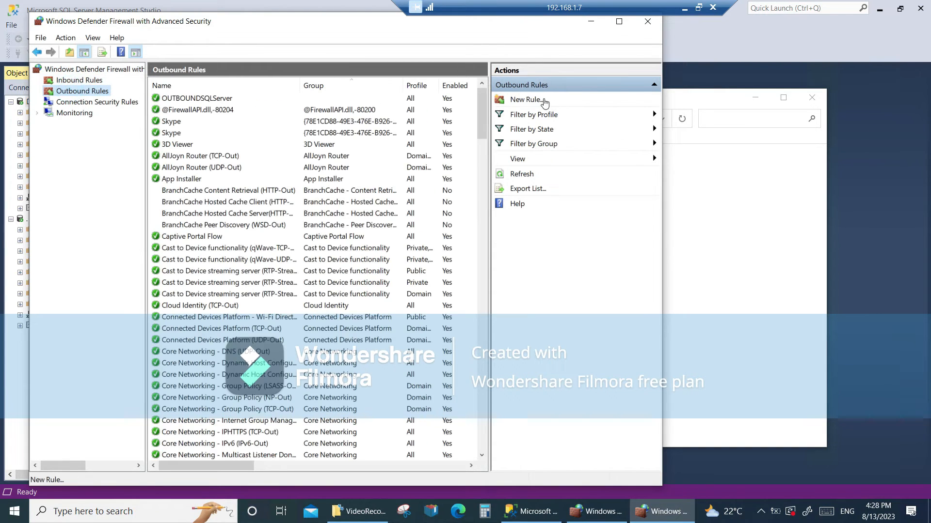
{"action": "left_click", "coordinate": [526, 99]}
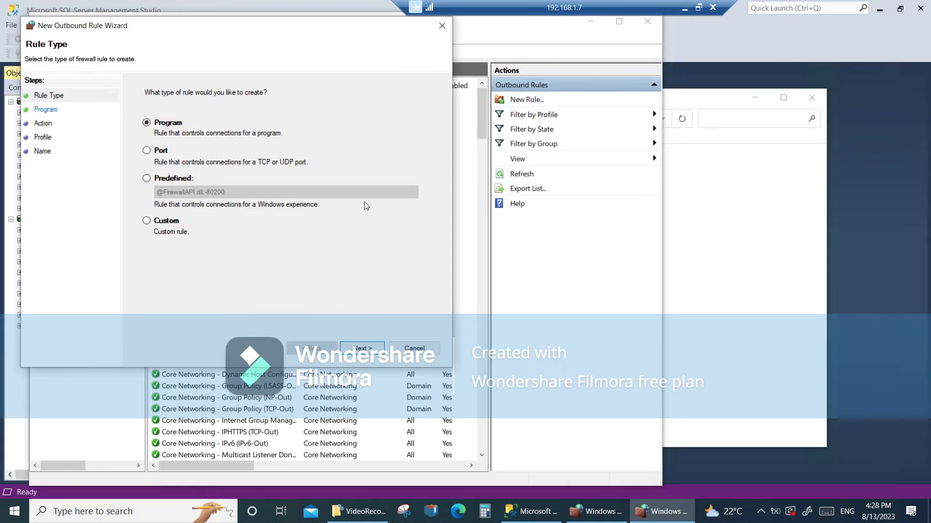
{"action": "left_click", "coordinate": [361, 348]}
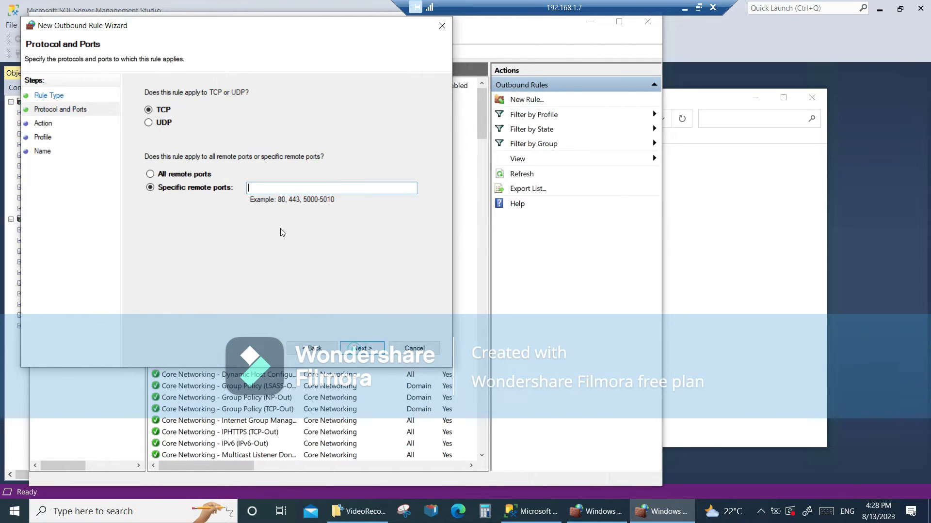
{"action": "type", "text": "1433"}
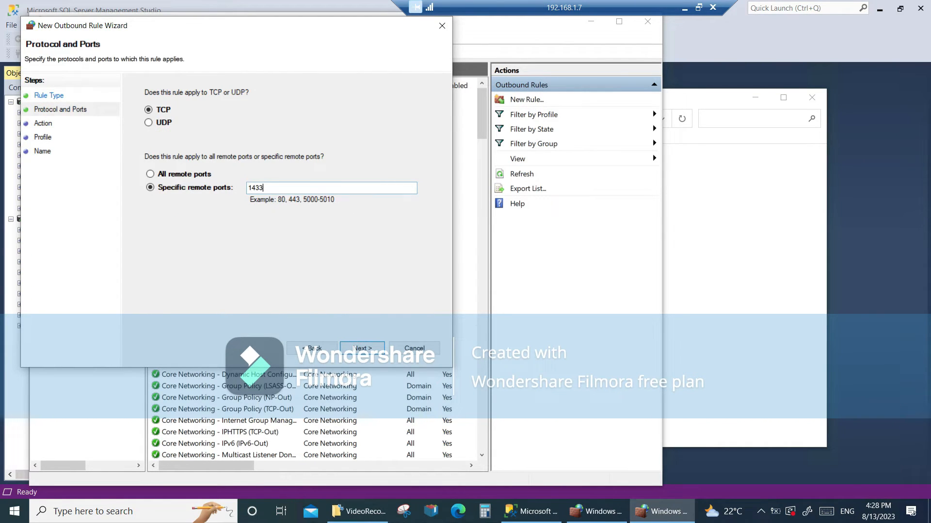
{"action": "left_click", "coordinate": [361, 348]}
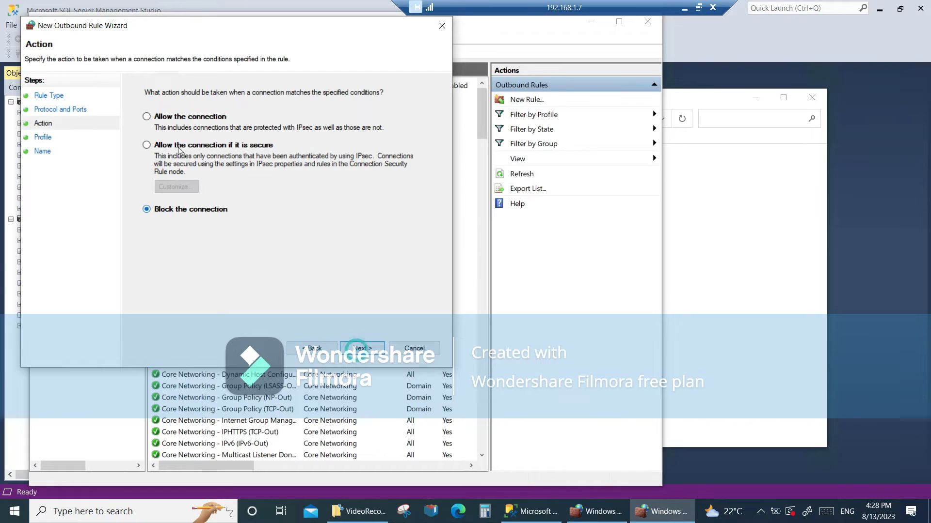
{"action": "left_click", "coordinate": [360, 348]}
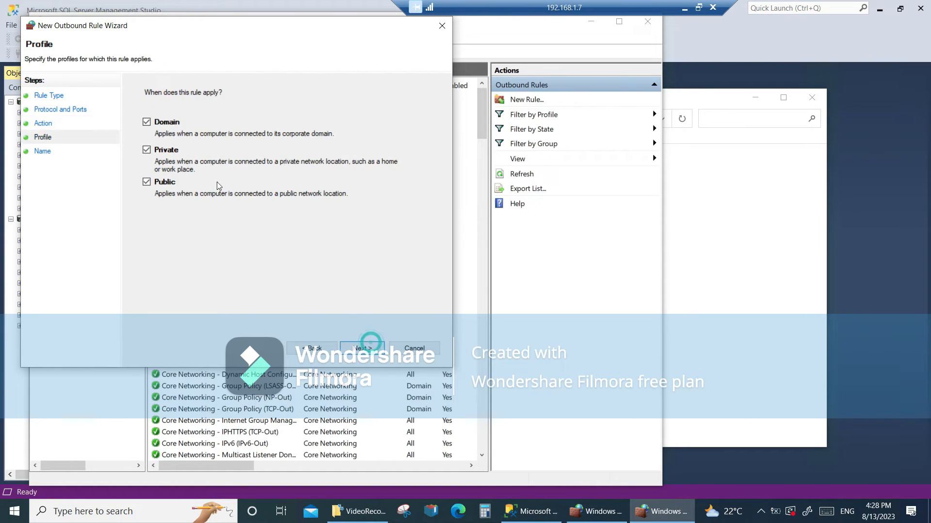
{"action": "left_click", "coordinate": [361, 348]}
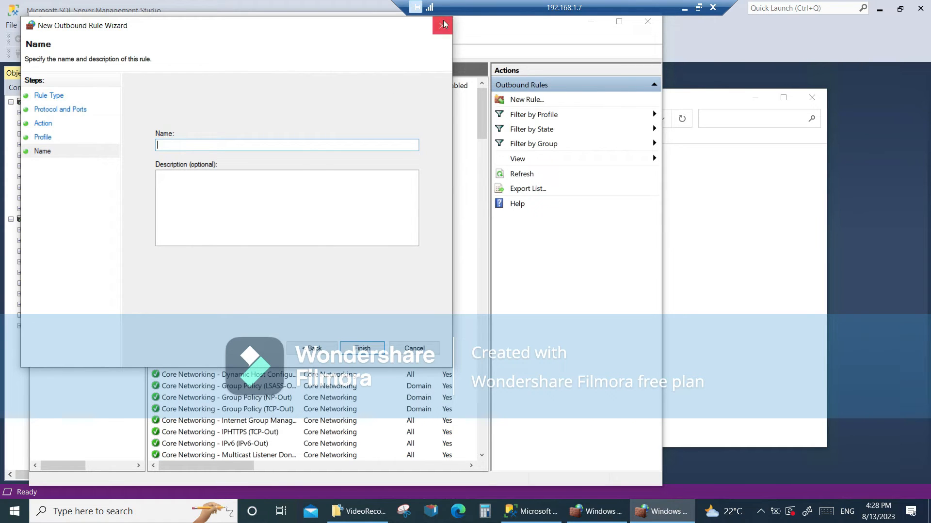
Abandon the outbound rule unsaved and close the Advanced Security console.
{"action": "left_click", "coordinate": [443, 25]}
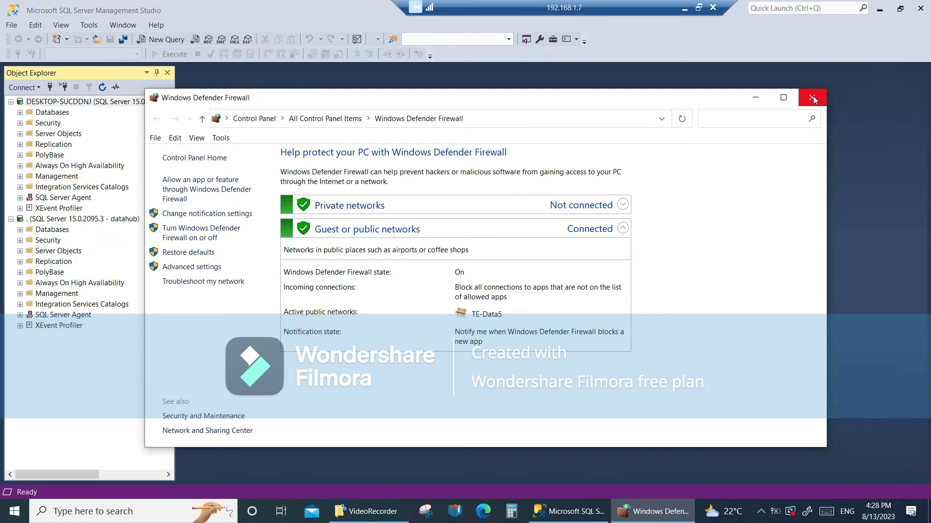
Close the firewall window, restart the first connected SQL Server instance, and minimize the remote session.
{"action": "left_click", "coordinate": [812, 97]}
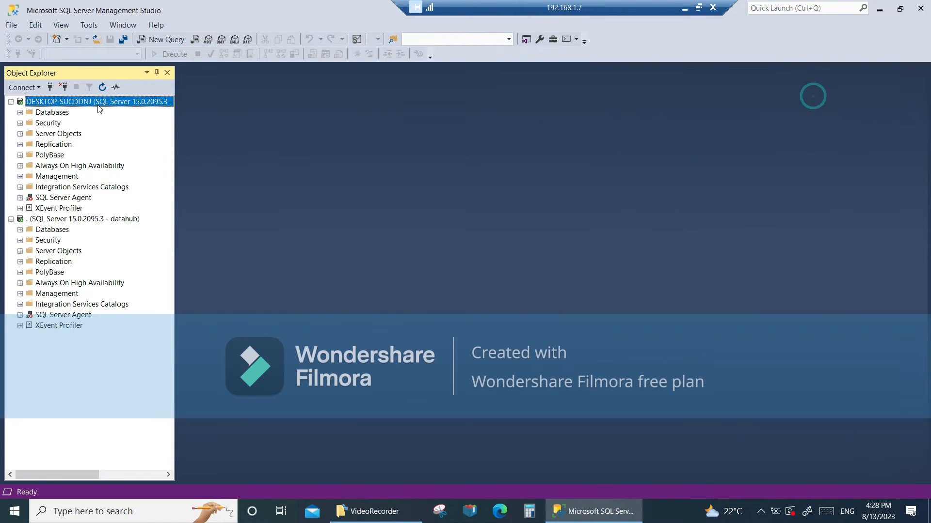
{"action": "mouse_move", "coordinate": [99, 102]}
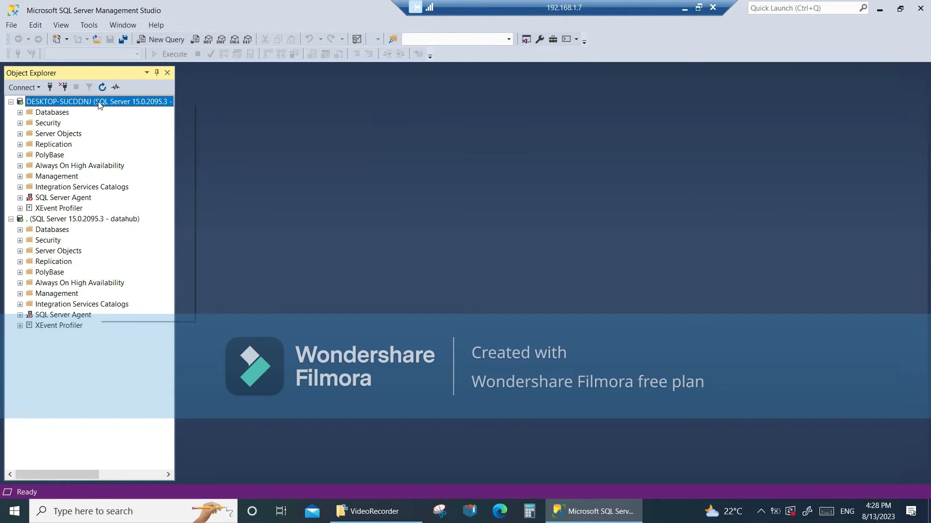
{"action": "right_click", "coordinate": [98, 101]}
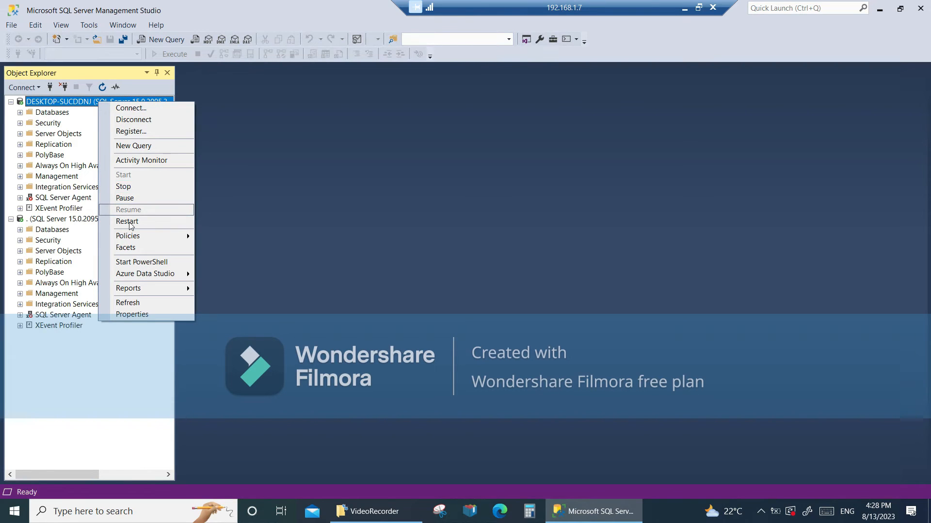
{"action": "mouse_move", "coordinate": [126, 221]}
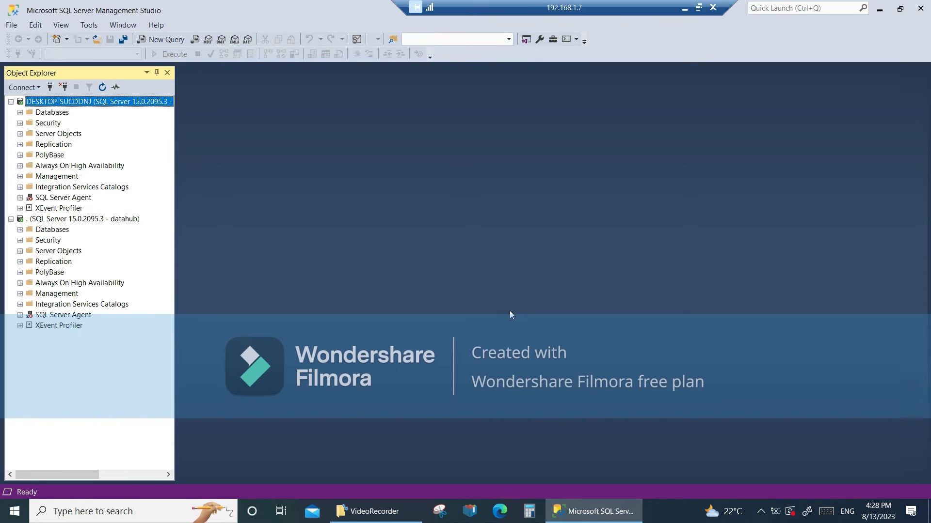
{"action": "mouse_move", "coordinate": [619, 67]}
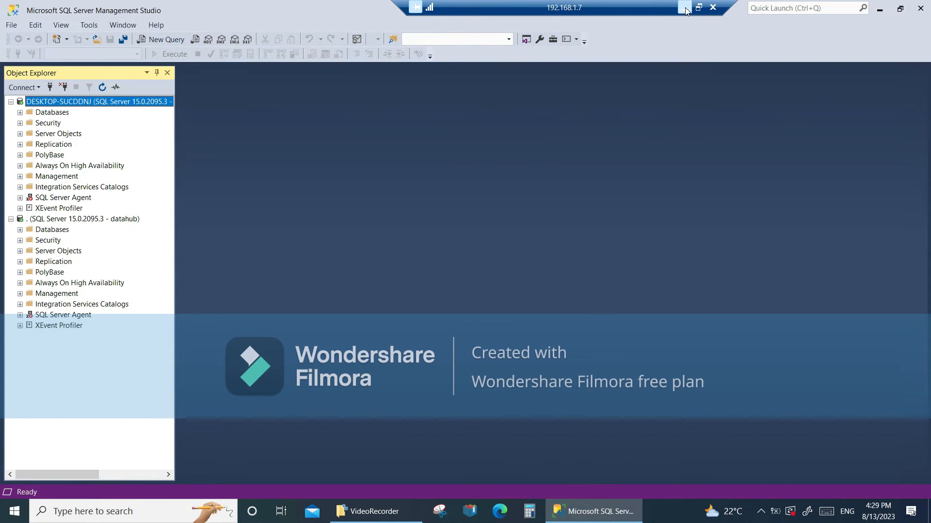
{"action": "left_click", "coordinate": [684, 7]}
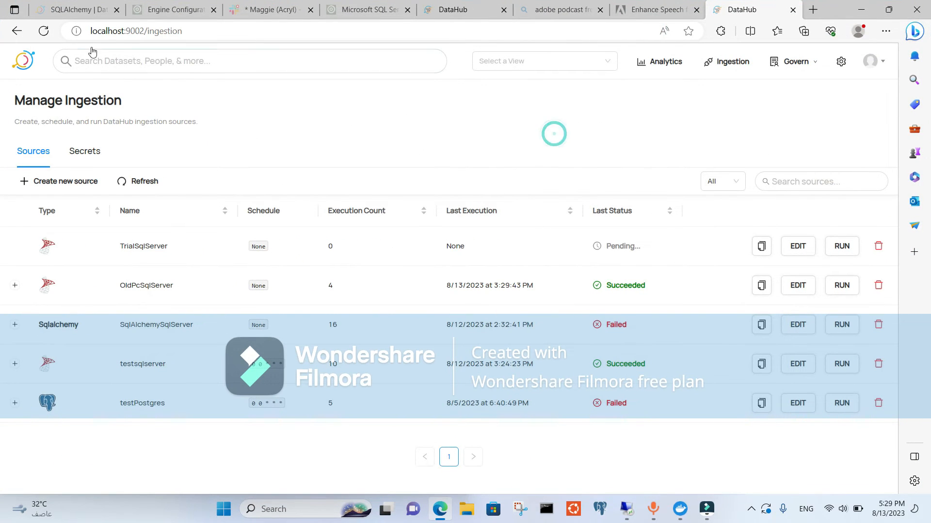
Delete the pending TrialSqlServer source with confirmation and start editing OldPcSqlServer.
{"action": "left_click", "coordinate": [138, 181]}
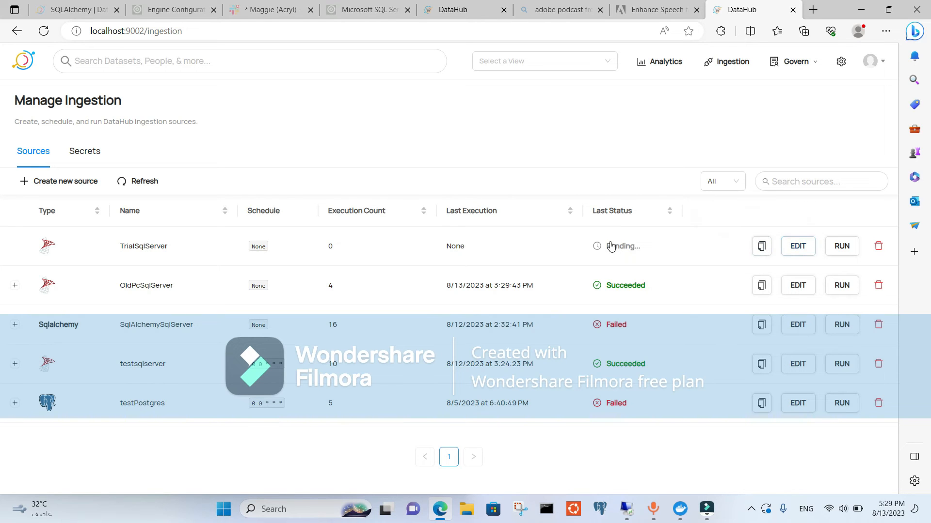
{"action": "left_click", "coordinate": [879, 246]}
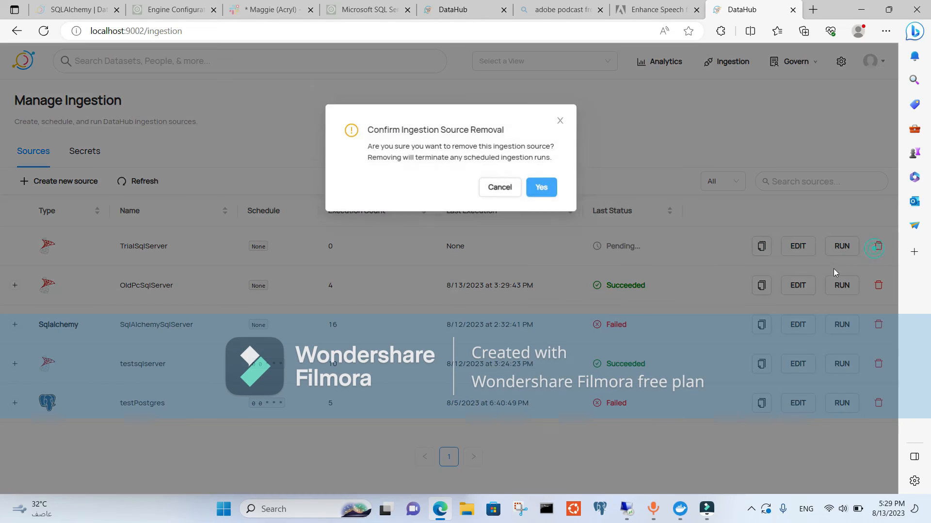
{"action": "left_click", "coordinate": [540, 187]}
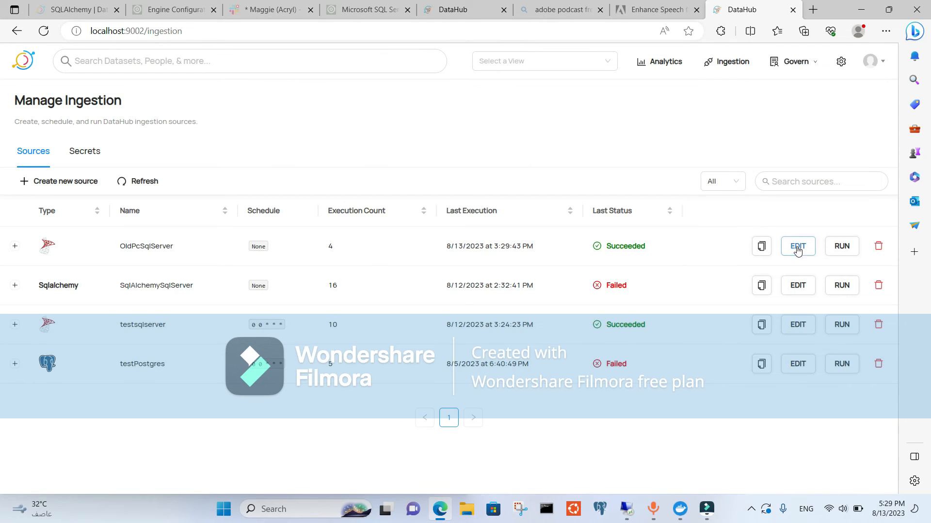
{"action": "left_click", "coordinate": [796, 246]}
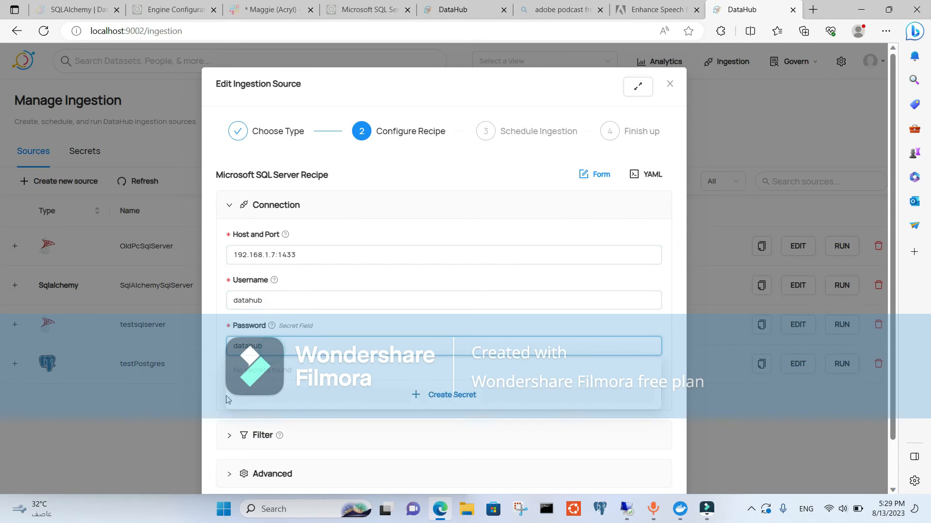
Keep OldPcSqlServer's recipe at 192.168.1.7:1433 and schedule, Save & Run, and view the running execution's log.
{"action": "scroll", "scroll_direction": "down", "scroll_amount": 3}
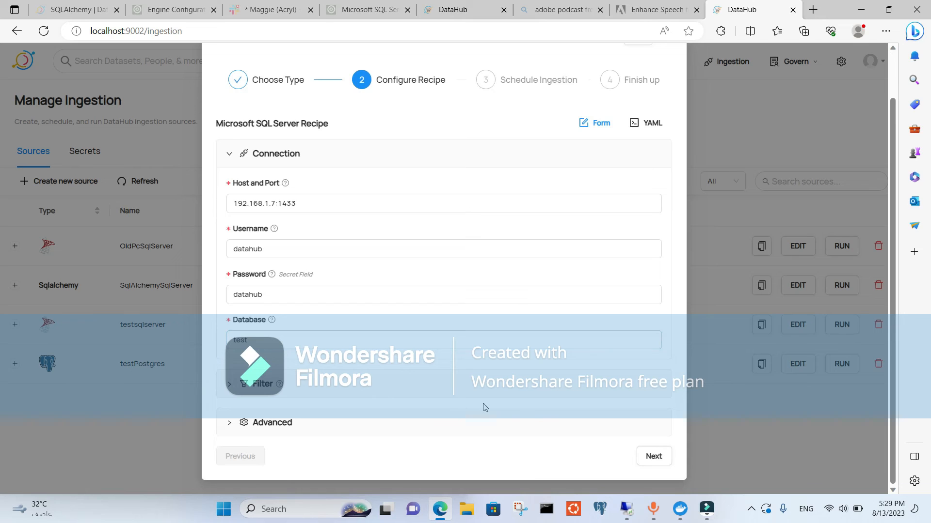
{"action": "left_click", "coordinate": [653, 456]}
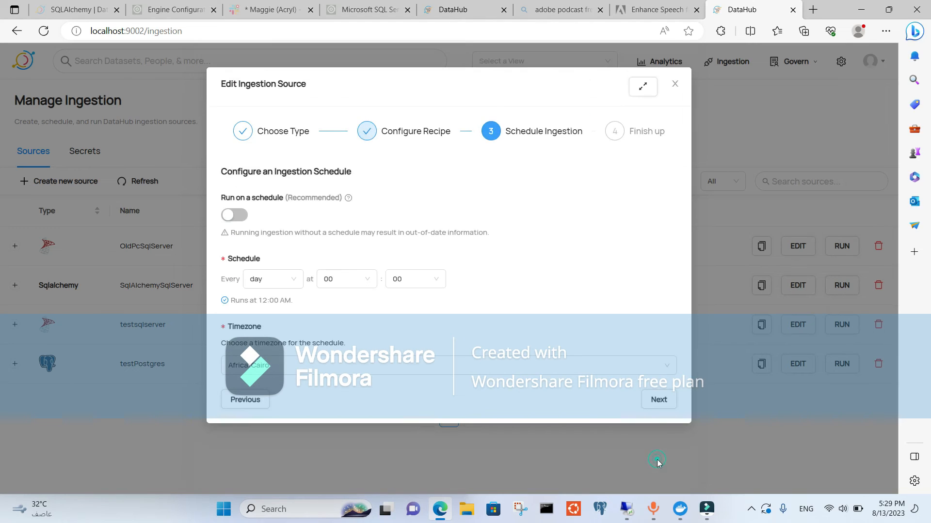
{"action": "left_click", "coordinate": [657, 399]}
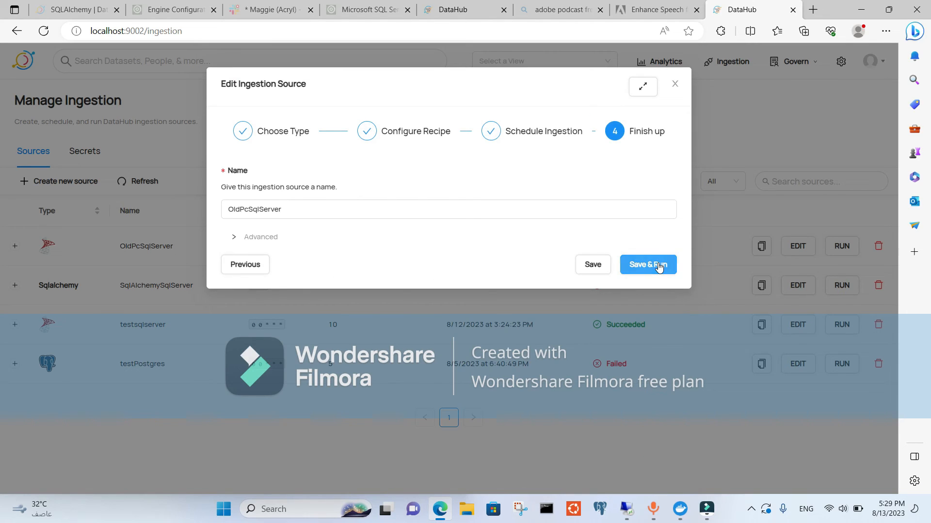
{"action": "left_click", "coordinate": [646, 264]}
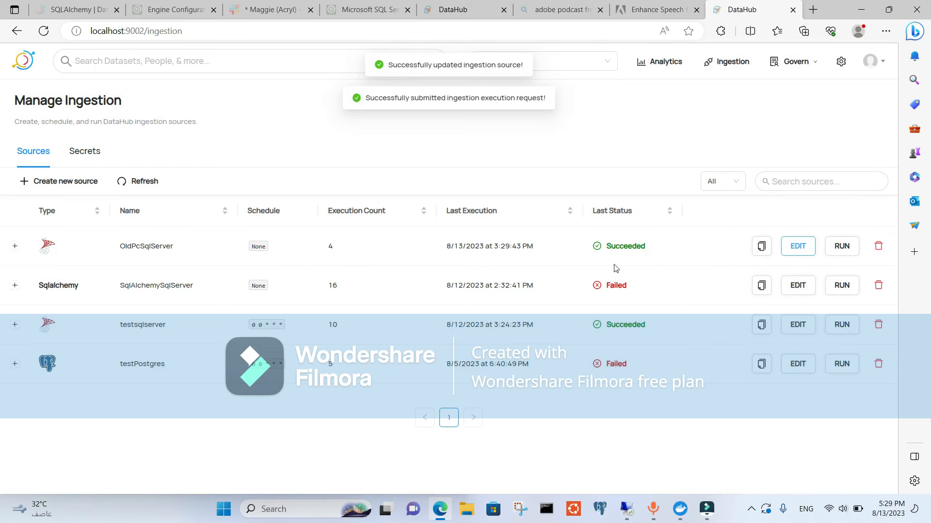
{"action": "left_click", "coordinate": [840, 246]}
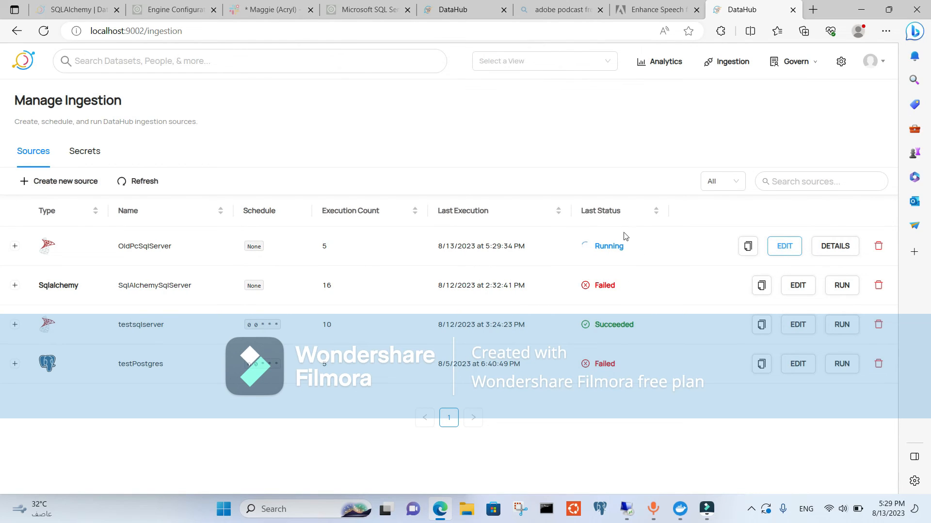
{"action": "mouse_move", "coordinate": [617, 257]}
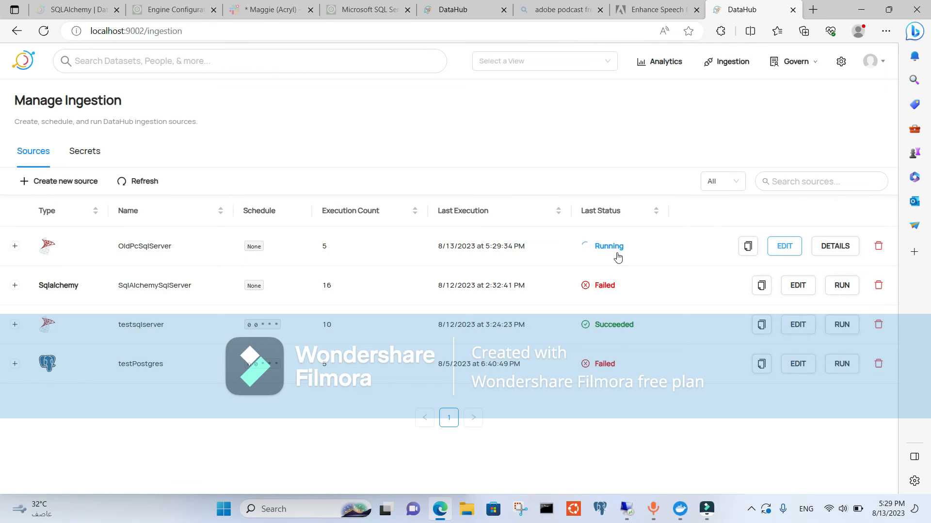
{"action": "left_click", "coordinate": [833, 246]}
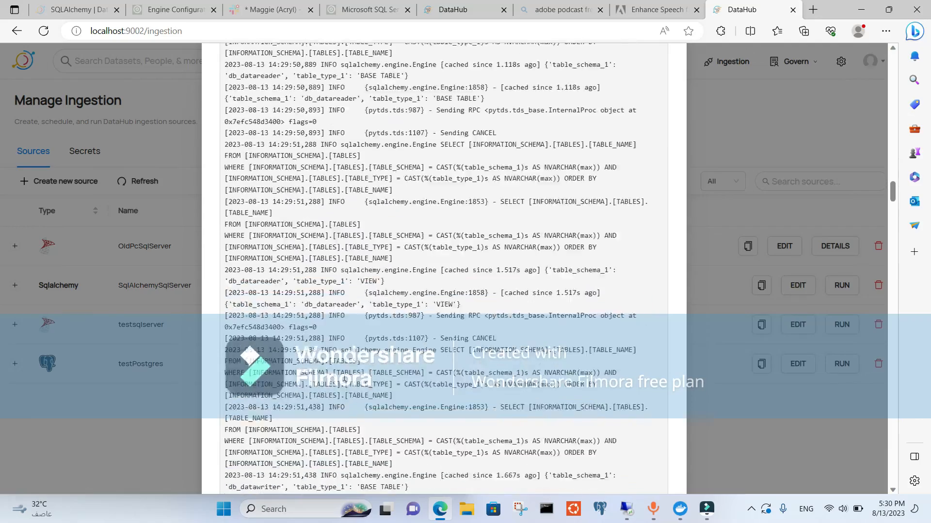
Scroll through the OldPcSqlServer execution log until the run shows Succeeded.
{"action": "scroll", "scroll_direction": "down", "scroll_amount": 3}
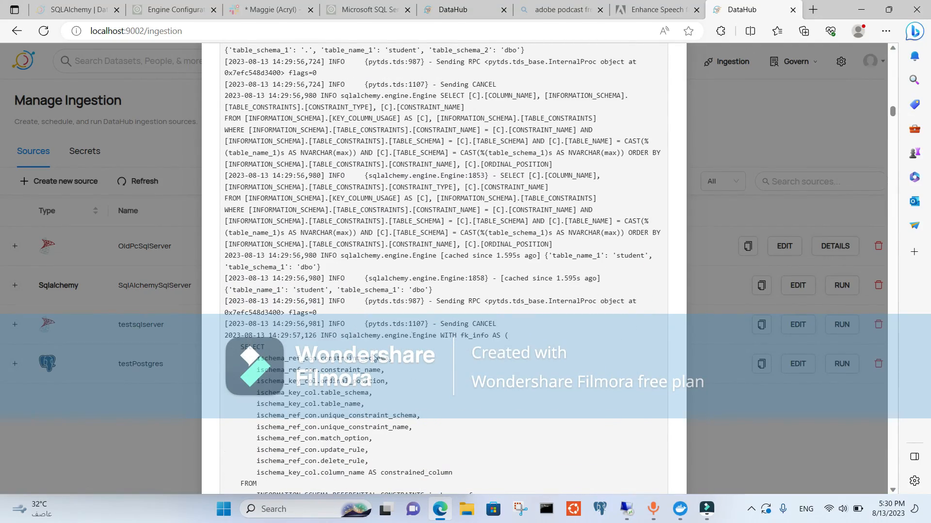
{"action": "scroll", "scroll_direction": "down", "scroll_amount": 3}
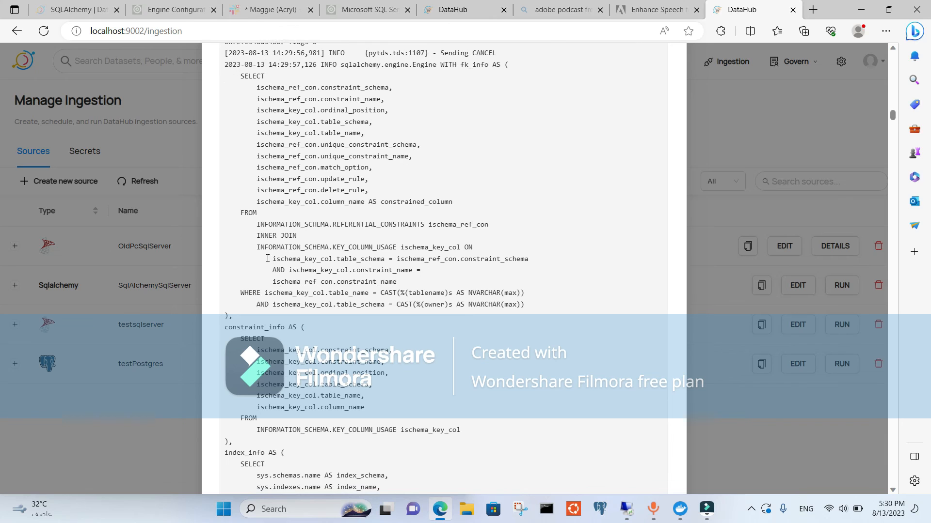
{"action": "scroll", "scroll_direction": "down", "scroll_amount": 3}
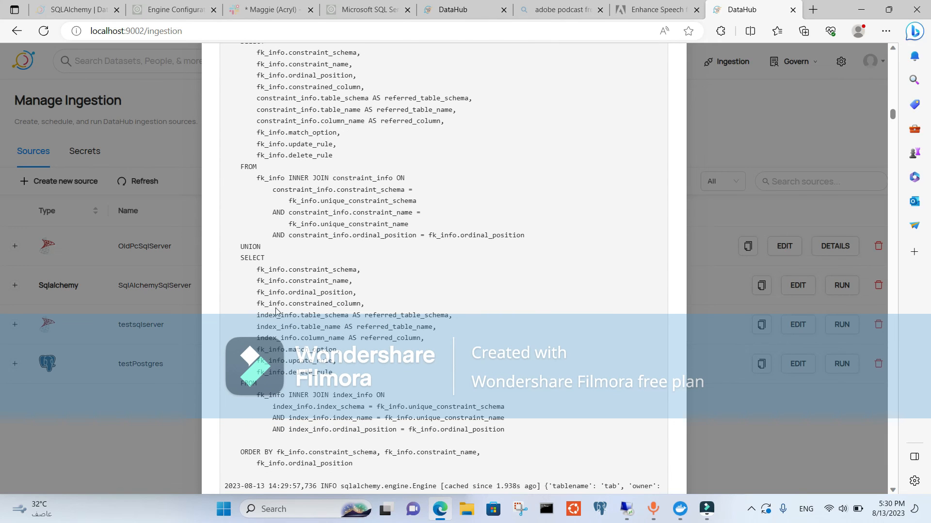
{"action": "scroll", "scroll_direction": "down", "scroll_amount": 3}
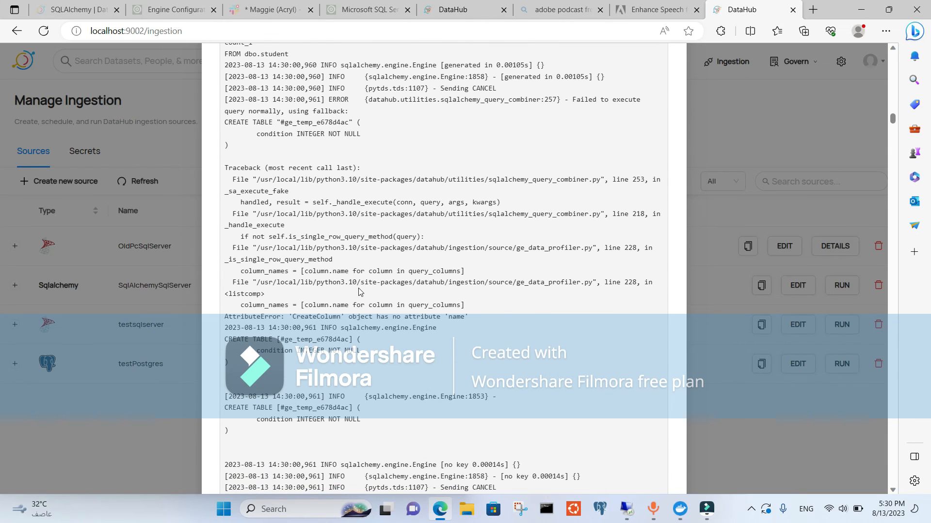
{"action": "scroll", "scroll_direction": "down", "scroll_amount": 3}
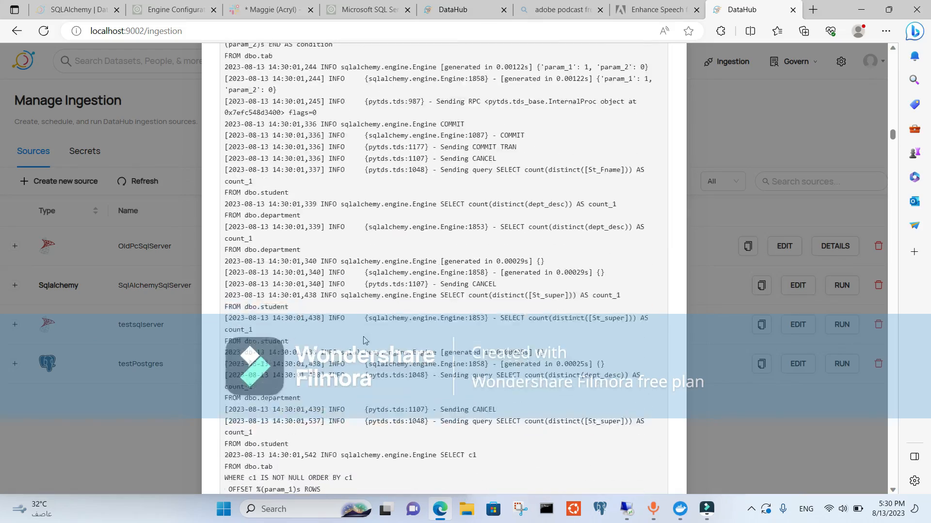
{"action": "scroll", "scroll_direction": "down", "scroll_amount": 3}
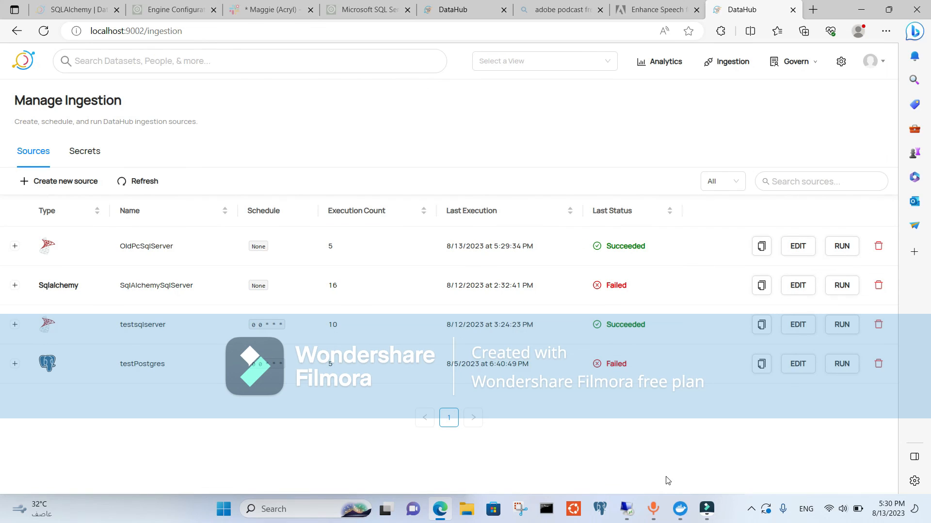
{"action": "mouse_move", "coordinate": [635, 253]}
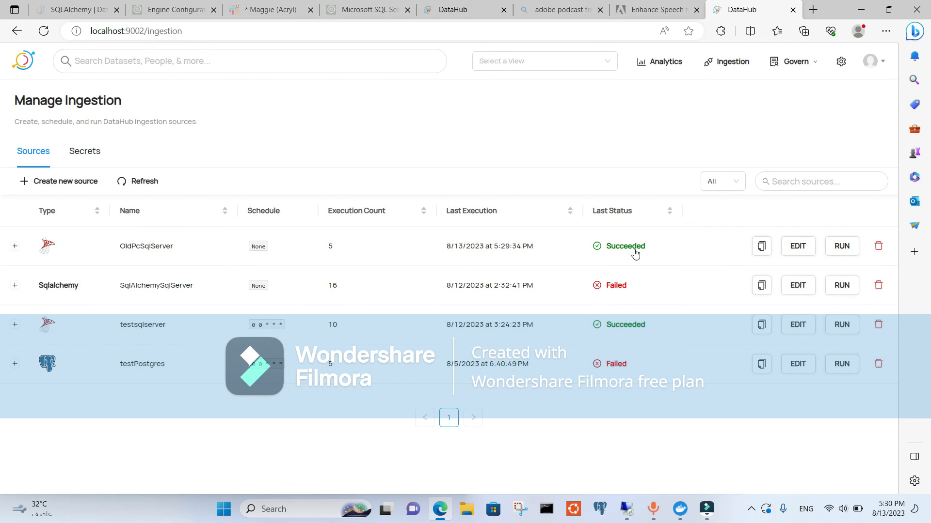
{"action": "mouse_move", "coordinate": [623, 261]}
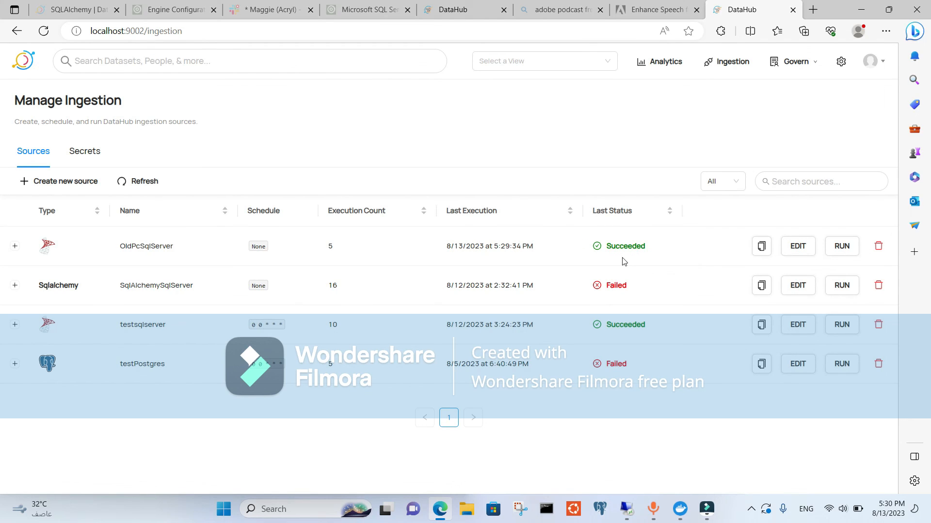